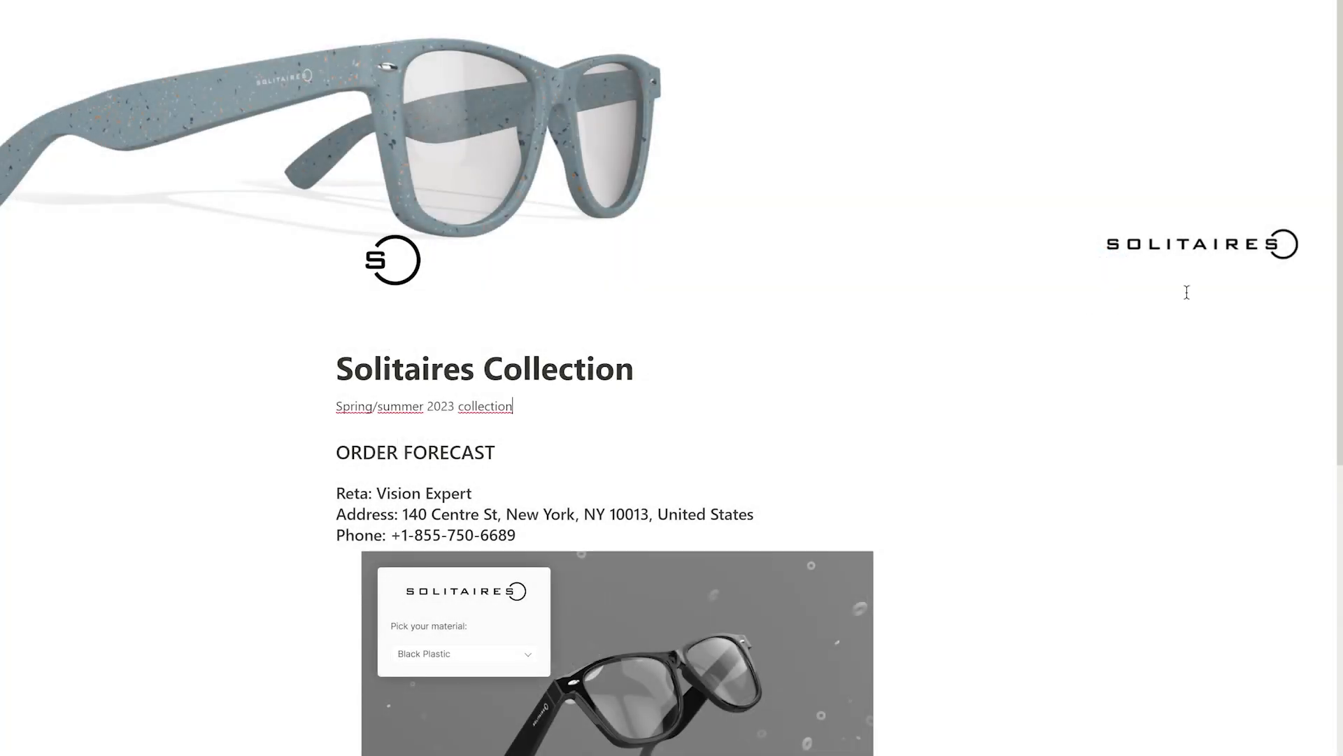
In the Notion embed, change the frame from Black Plastic to Blue Plastic and browse other materials.
scroll("down", 3)
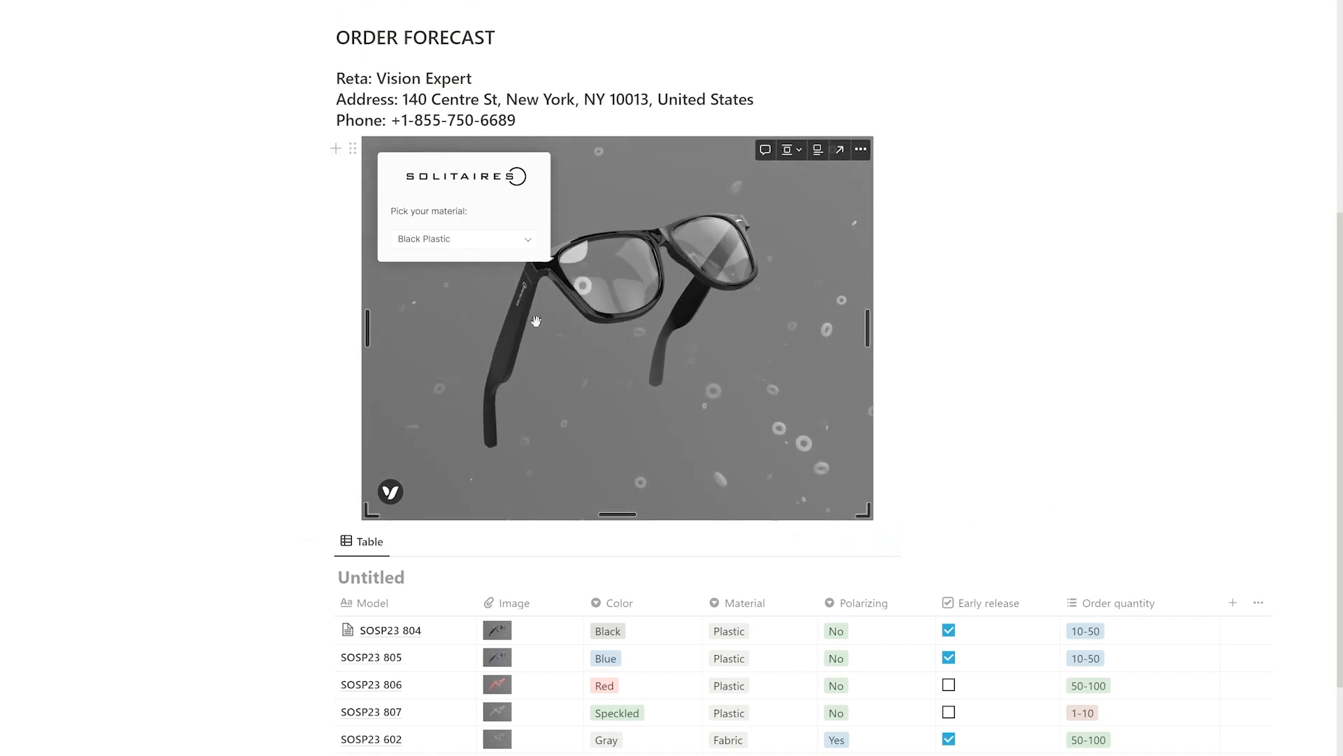
left_click(466, 238)
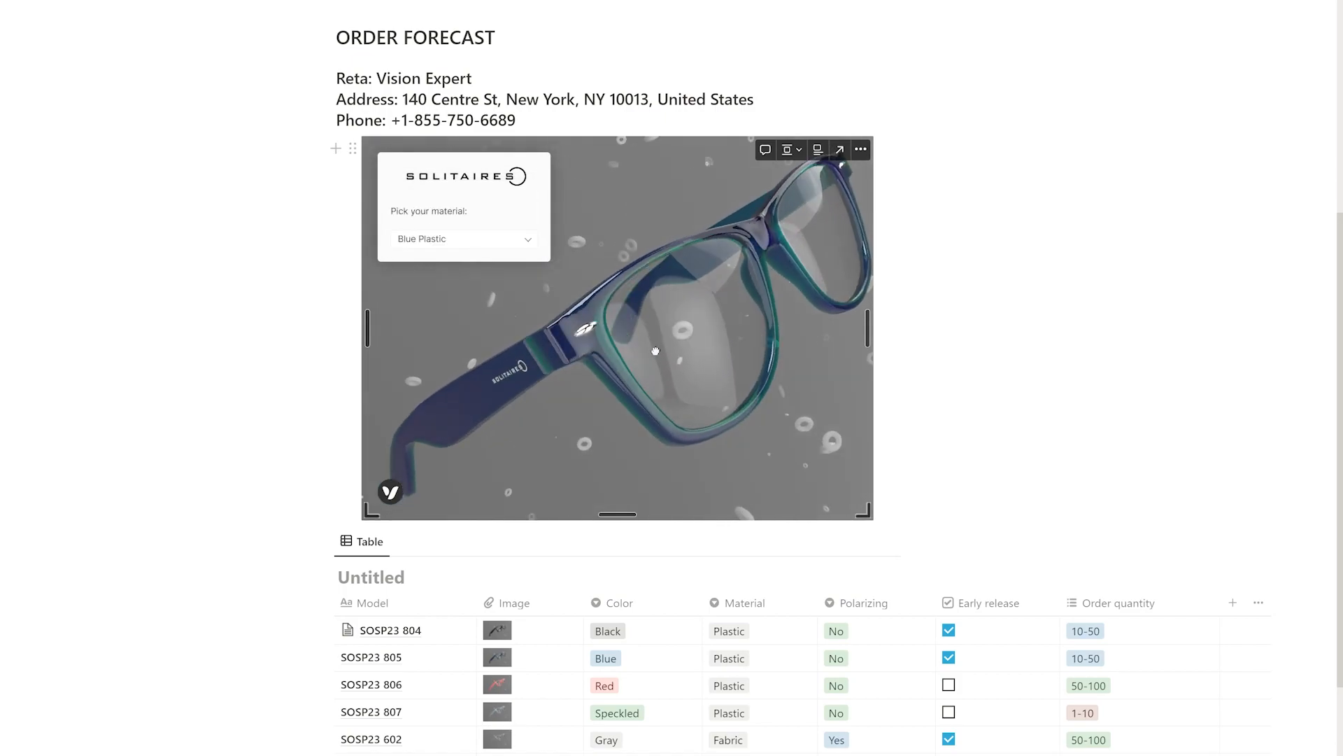
left_click(462, 238)
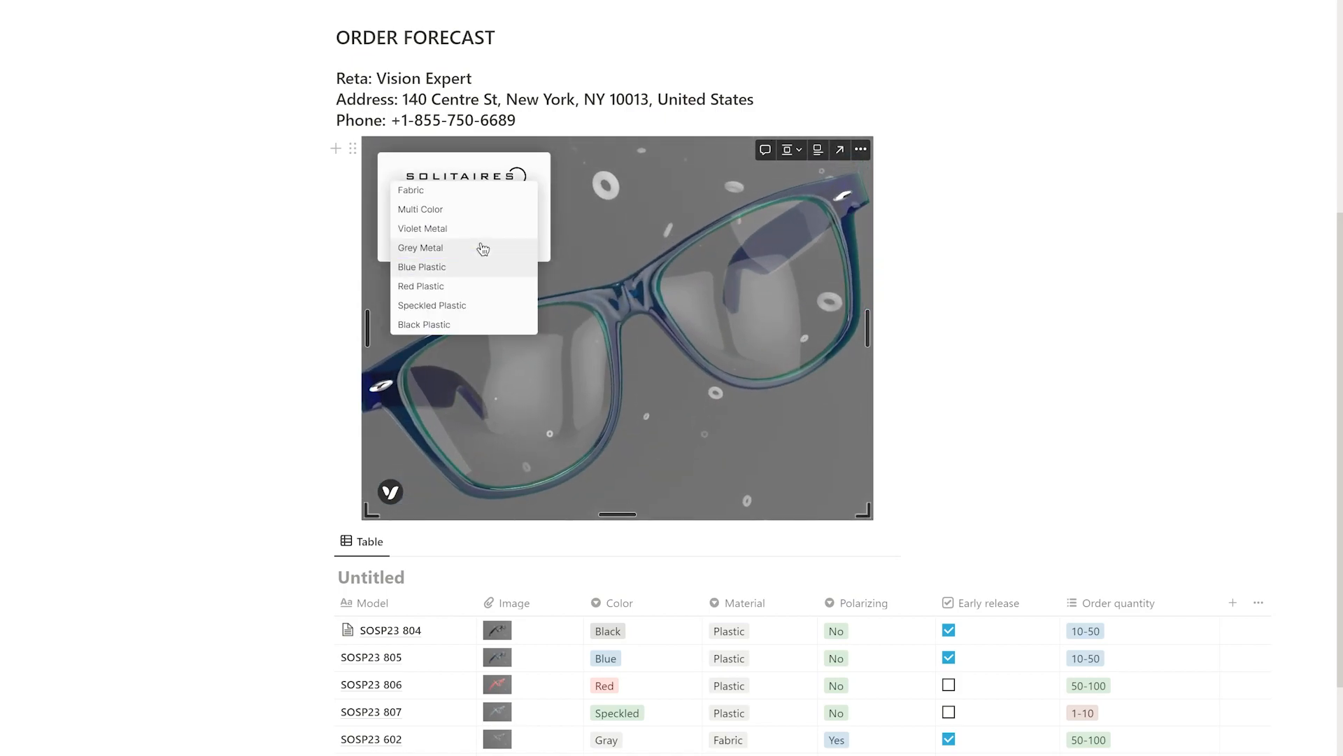
left_click(432, 305)
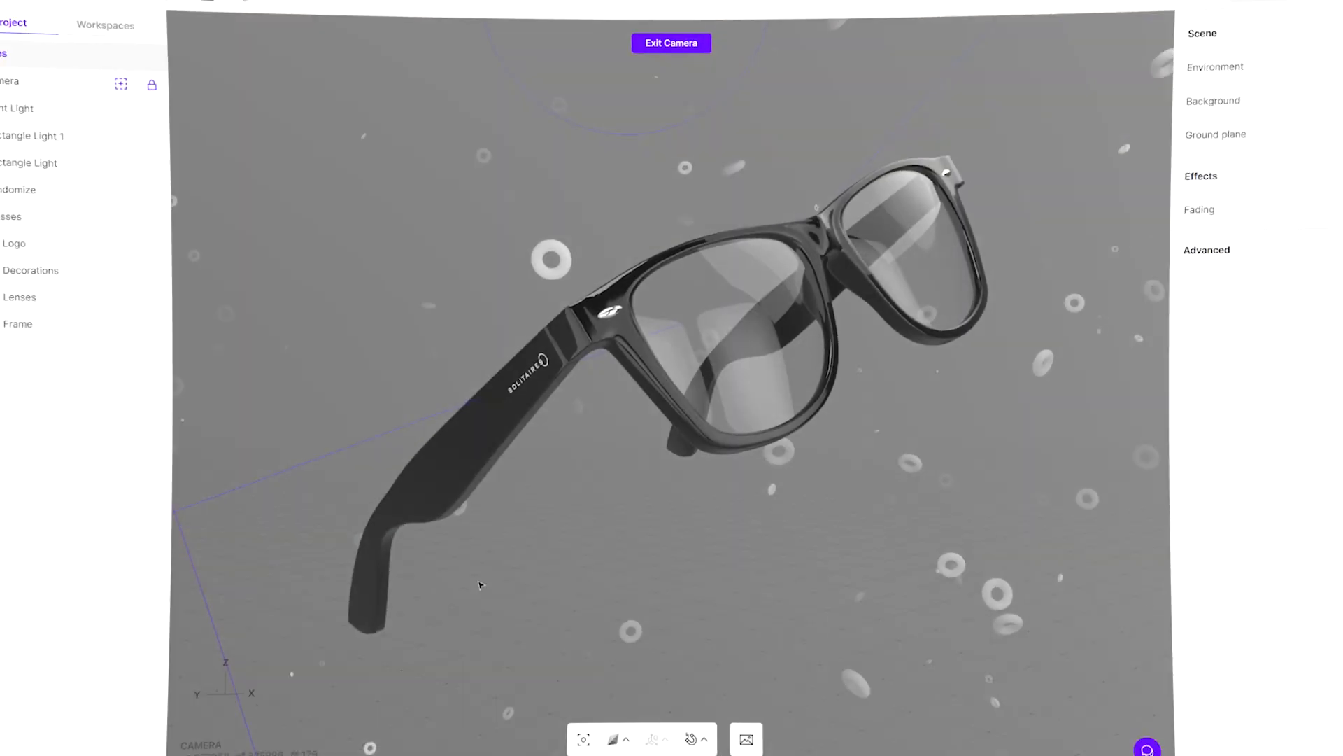
Set the Frame material to Blue Plastic, then Speckled Plastic, and open the Interactions menu.
left_click(56, 327)
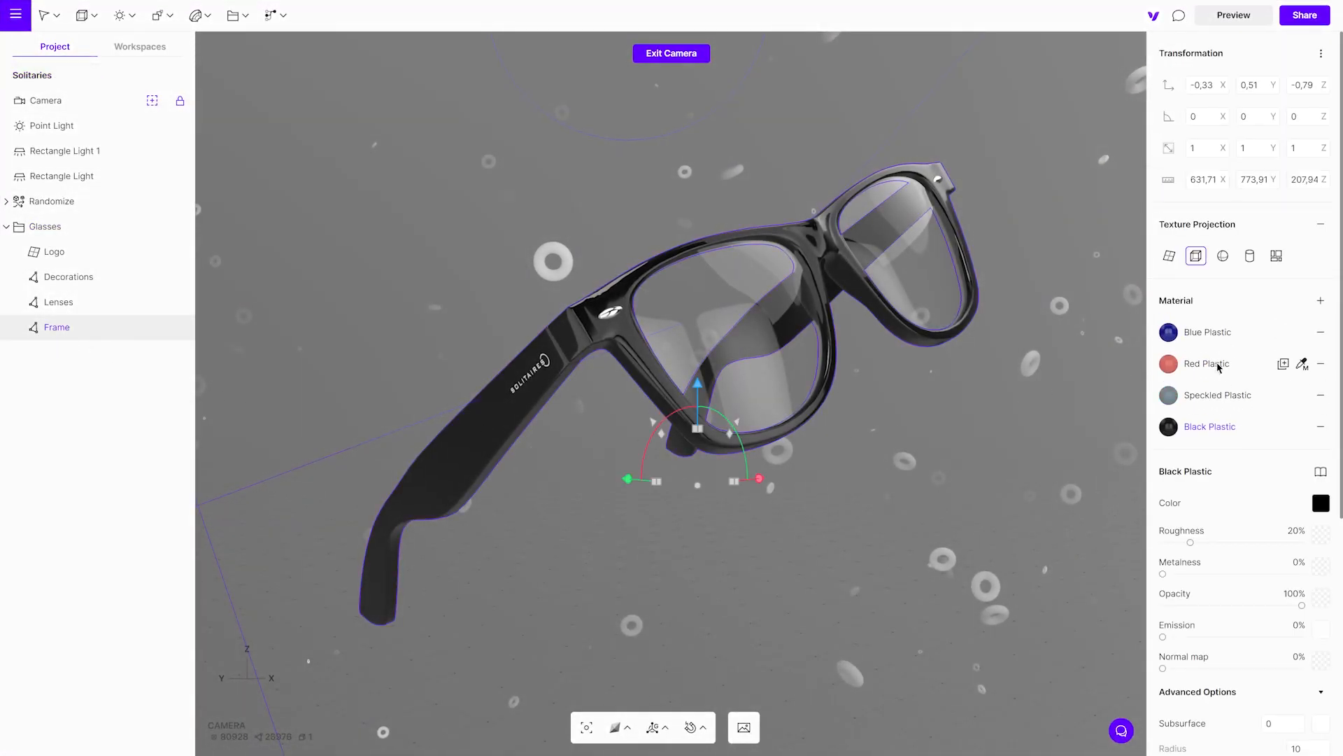
left_click(1207, 332)
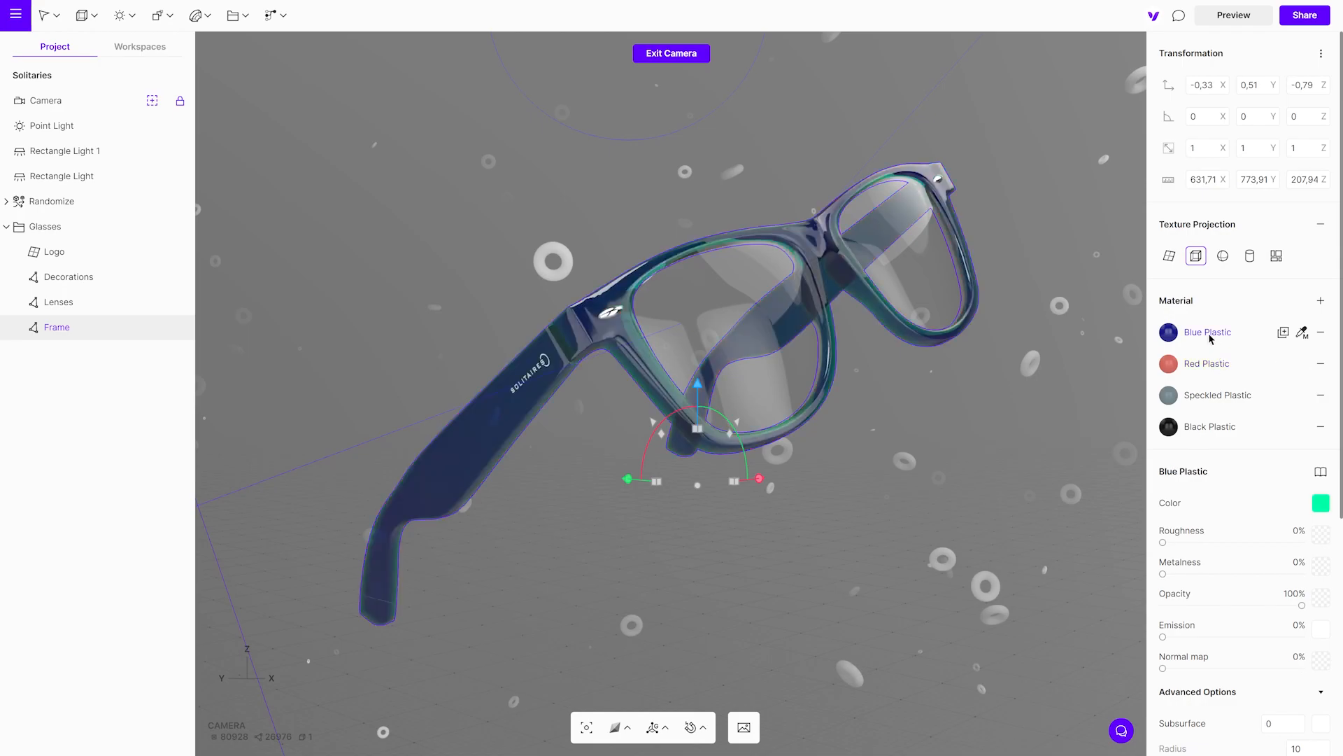
left_click(1217, 394)
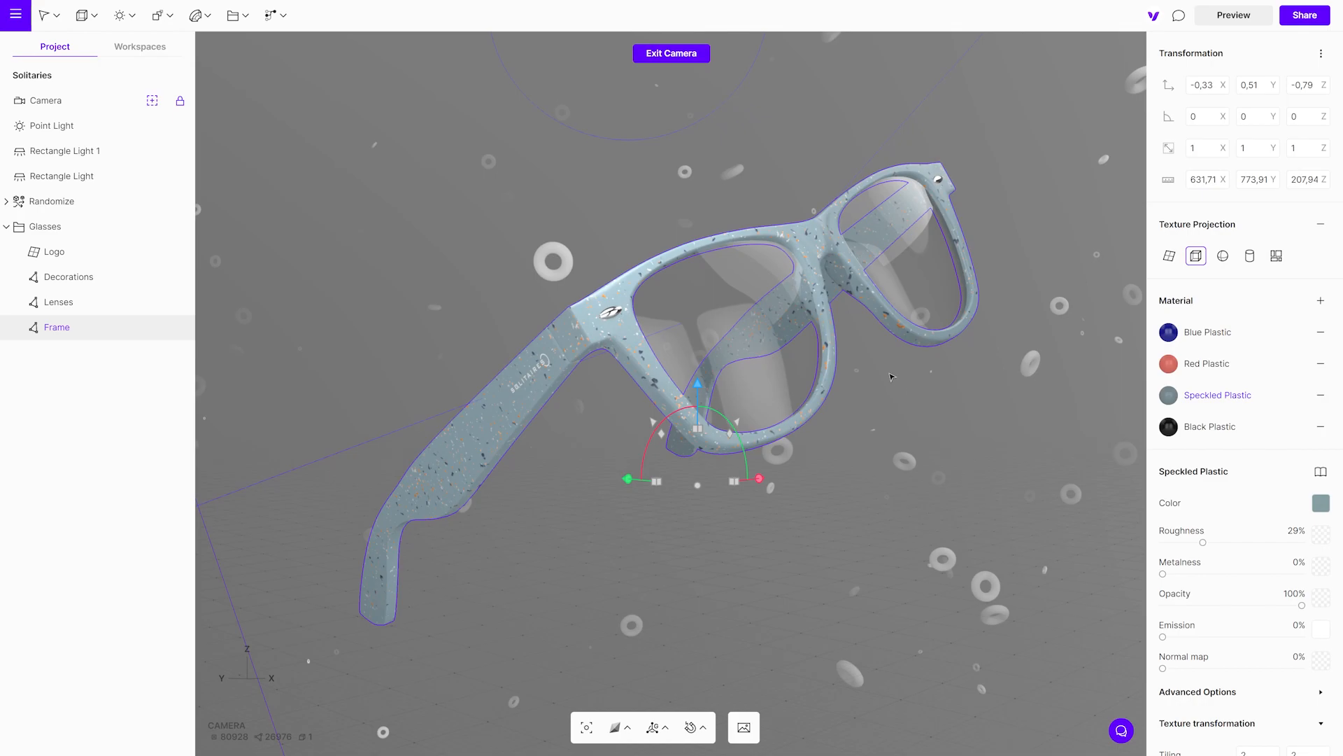
left_click(271, 16)
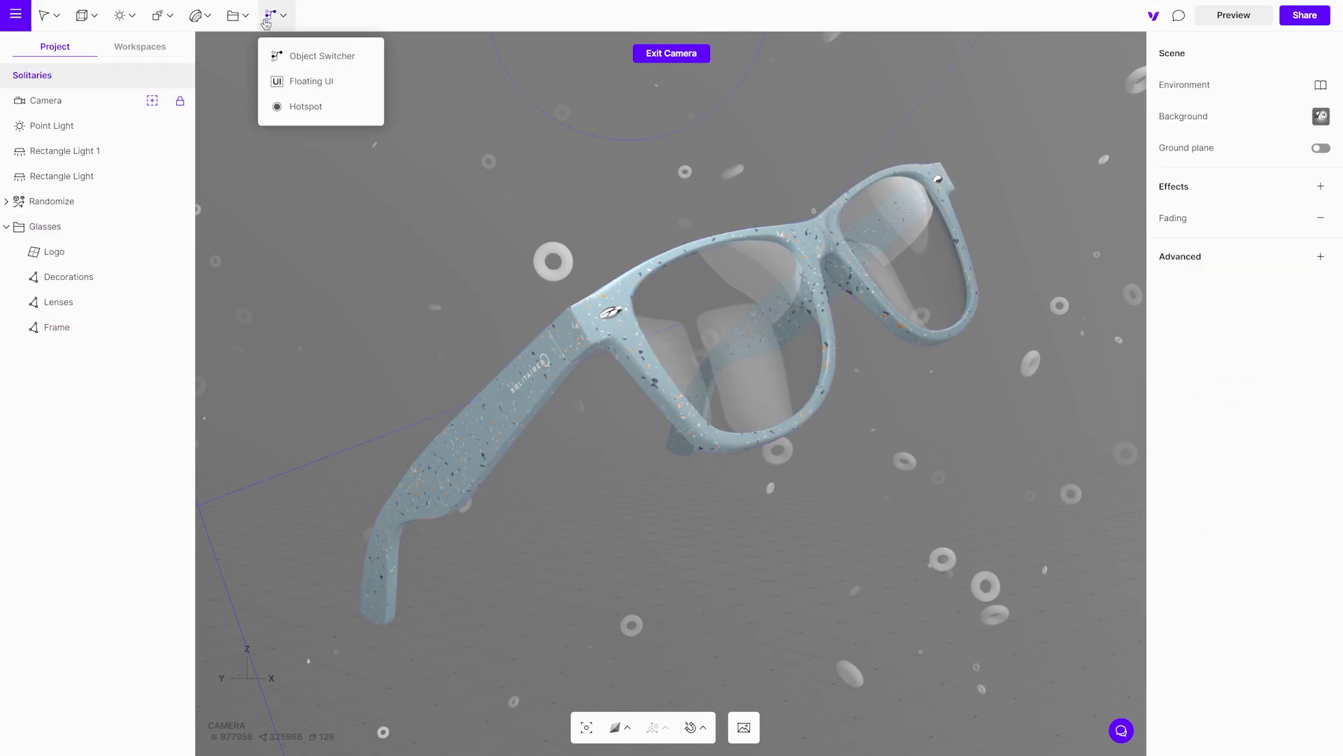
Add a Floating UI Material Switcher Controller with Source Frame and Style Dropdown.
left_click(311, 80)
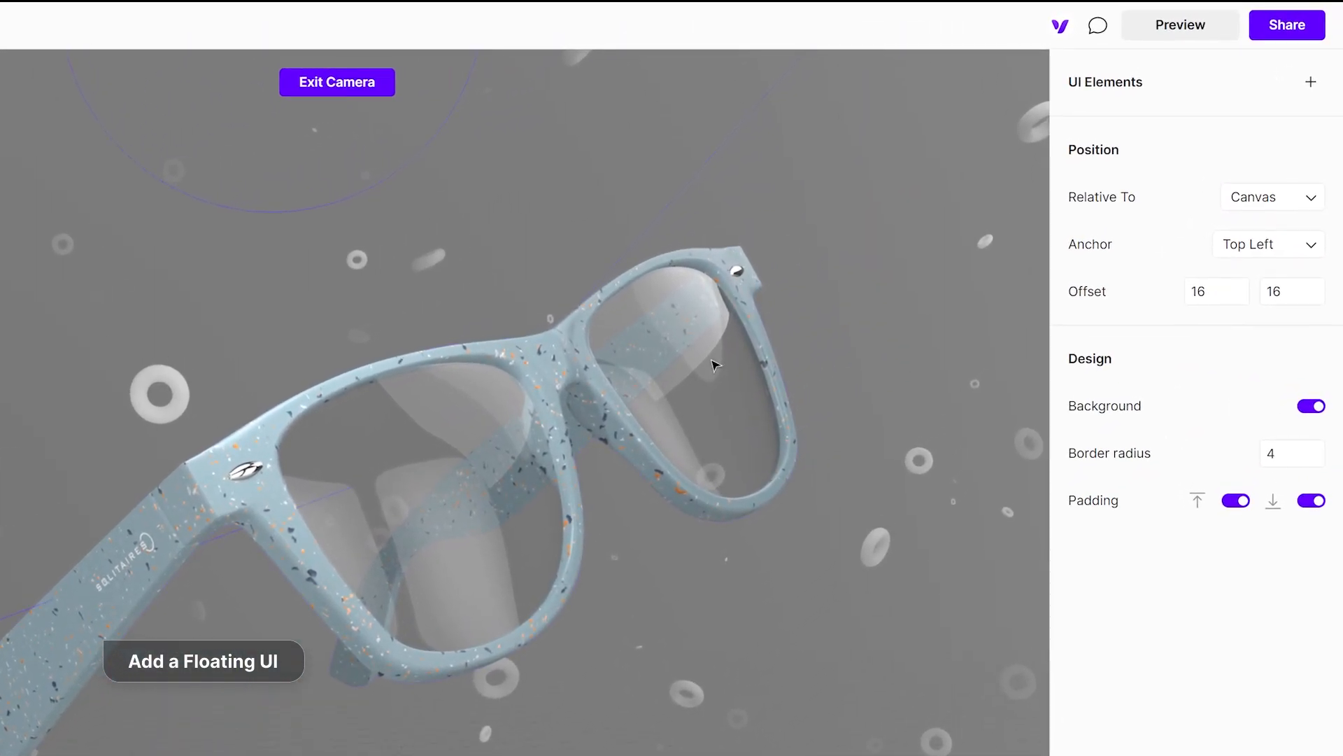
left_click(1310, 83)
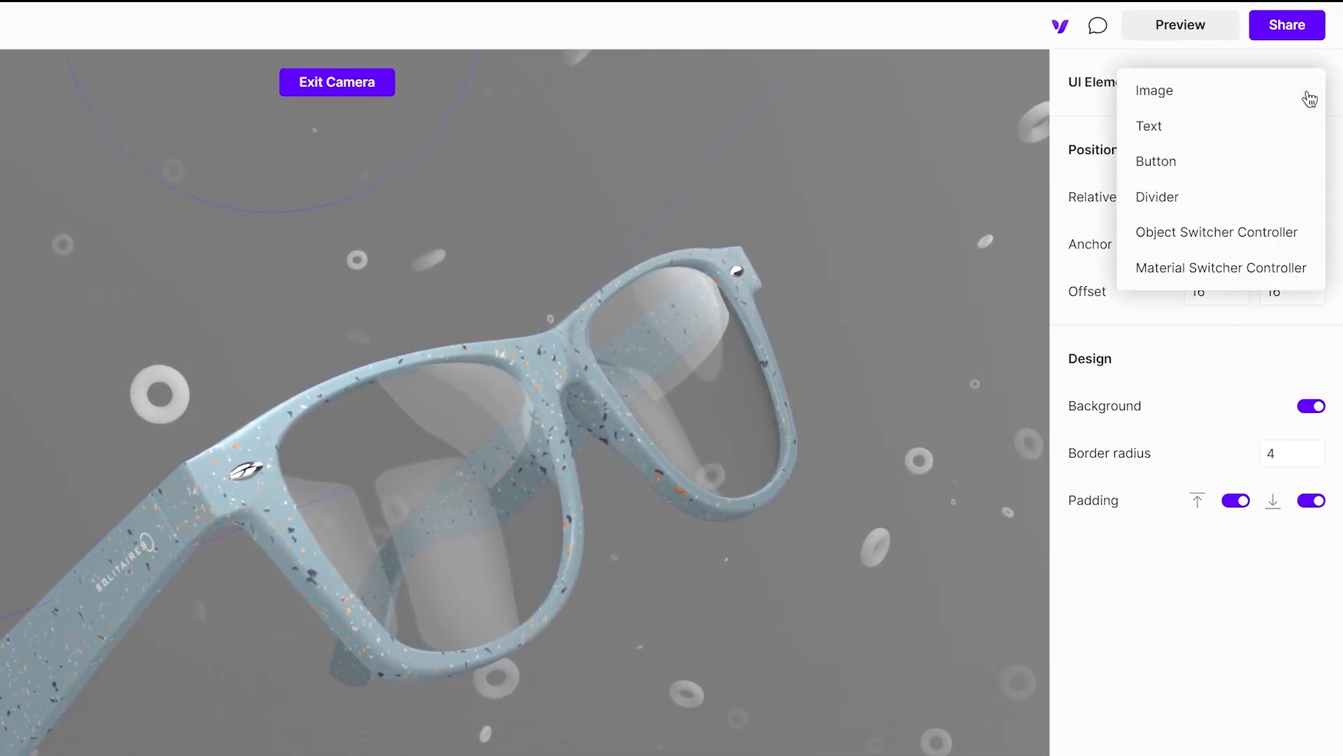
mouse_move(1222, 255)
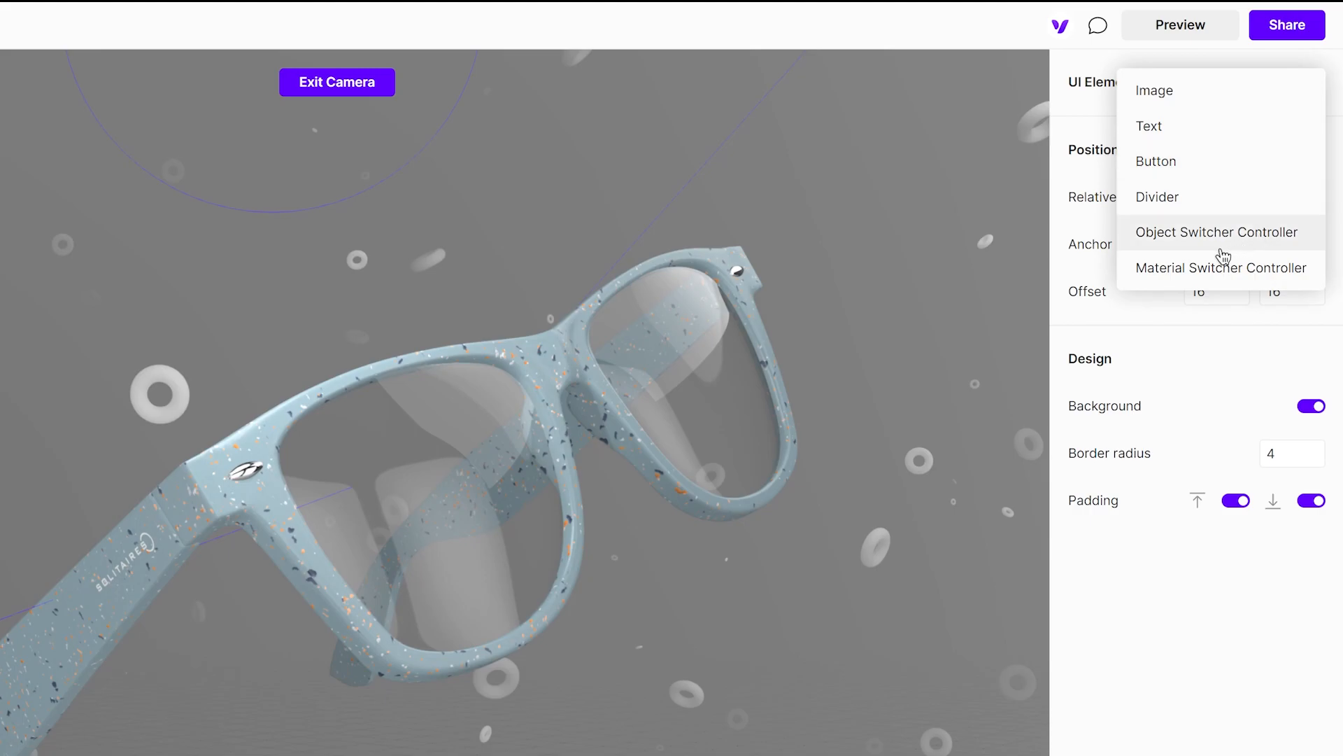
left_click(1221, 267)
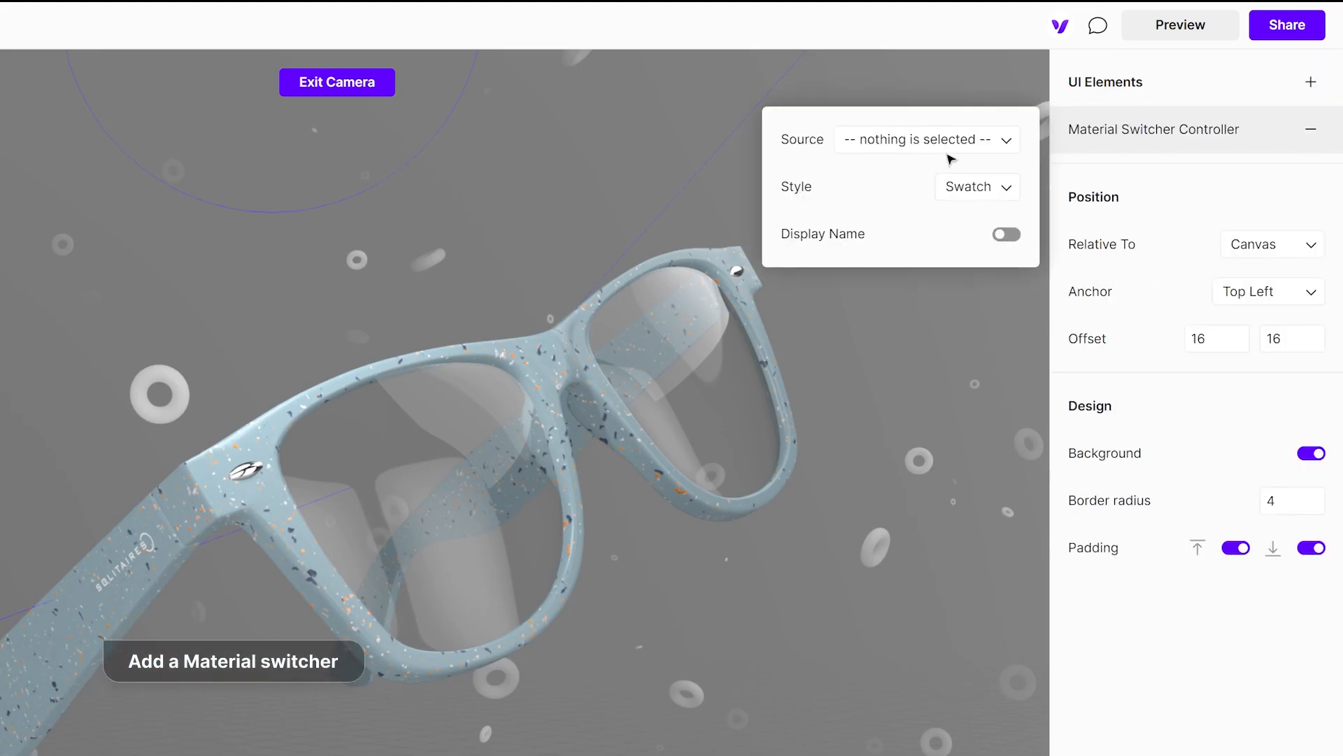
left_click(925, 140)
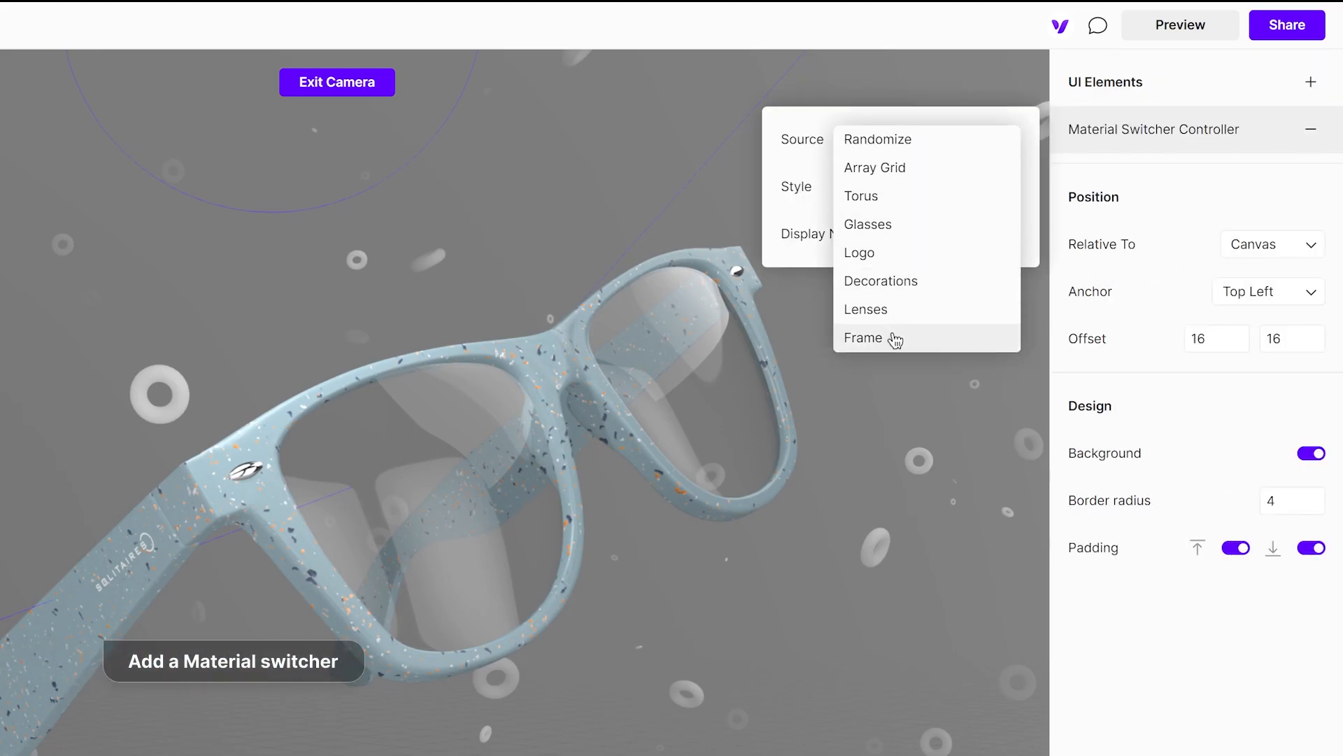
left_click(865, 336)
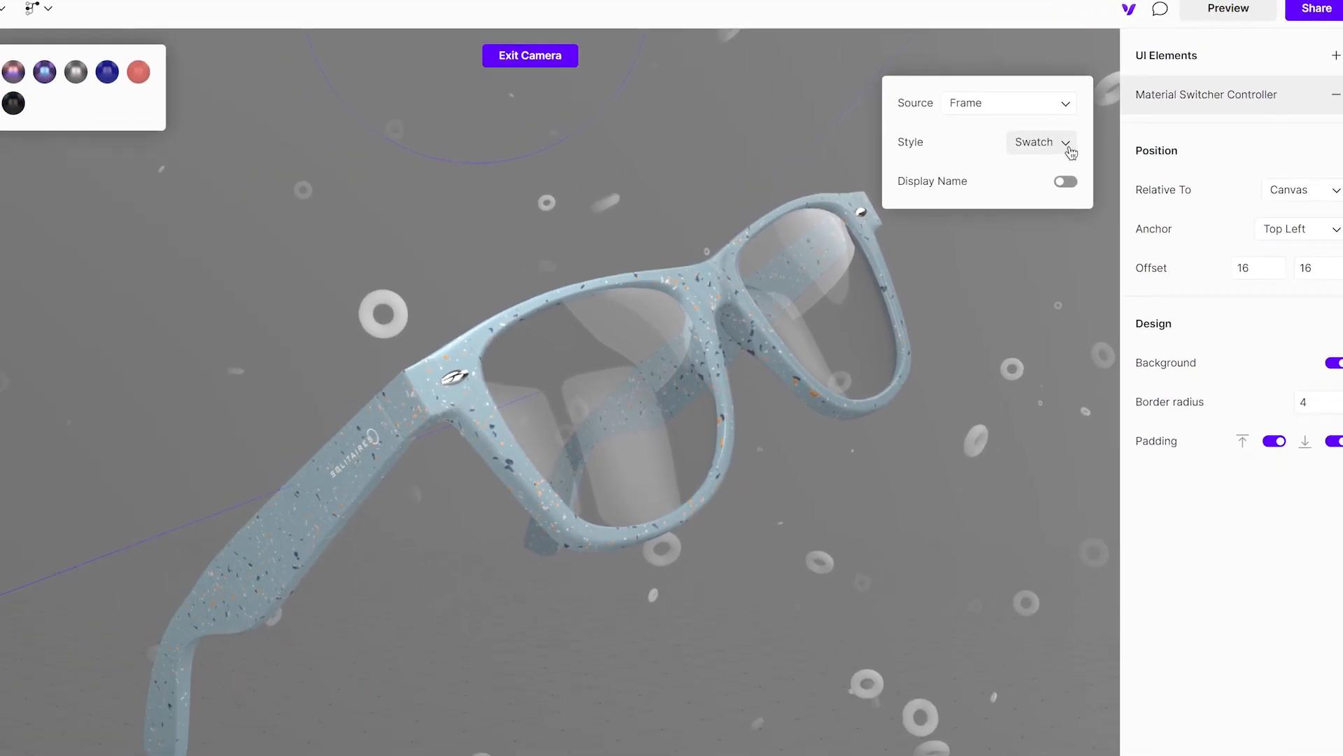
left_click(1040, 142)
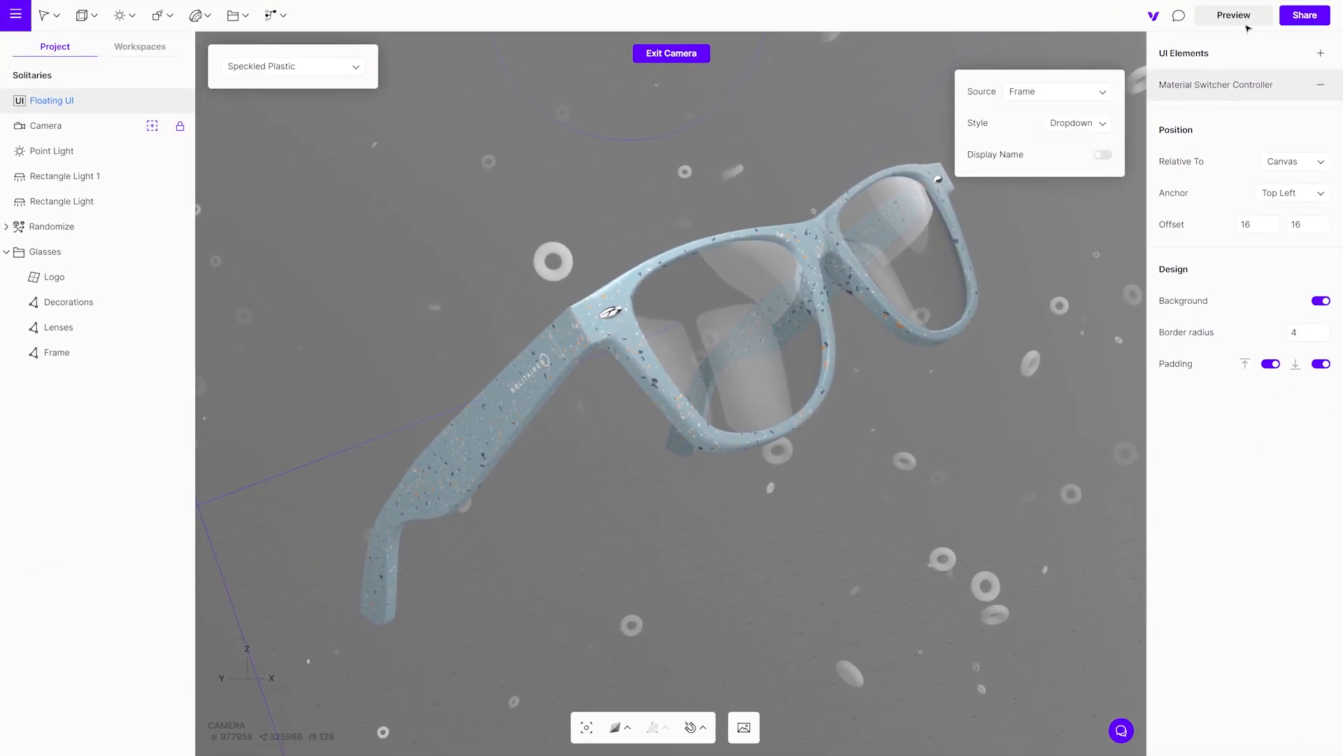
In Preview, use the floating dropdown to try Grey Metal, then Red Plastic.
left_click(1233, 15)
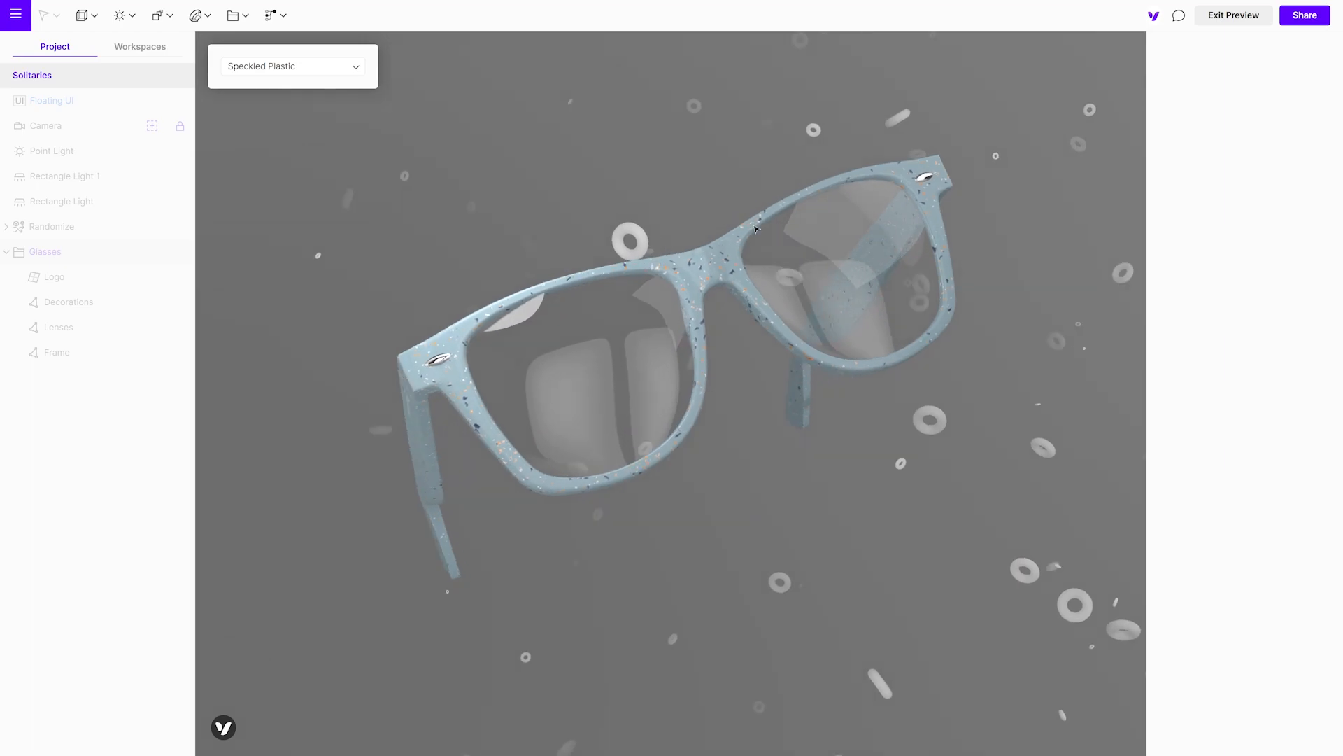
left_click(291, 65)
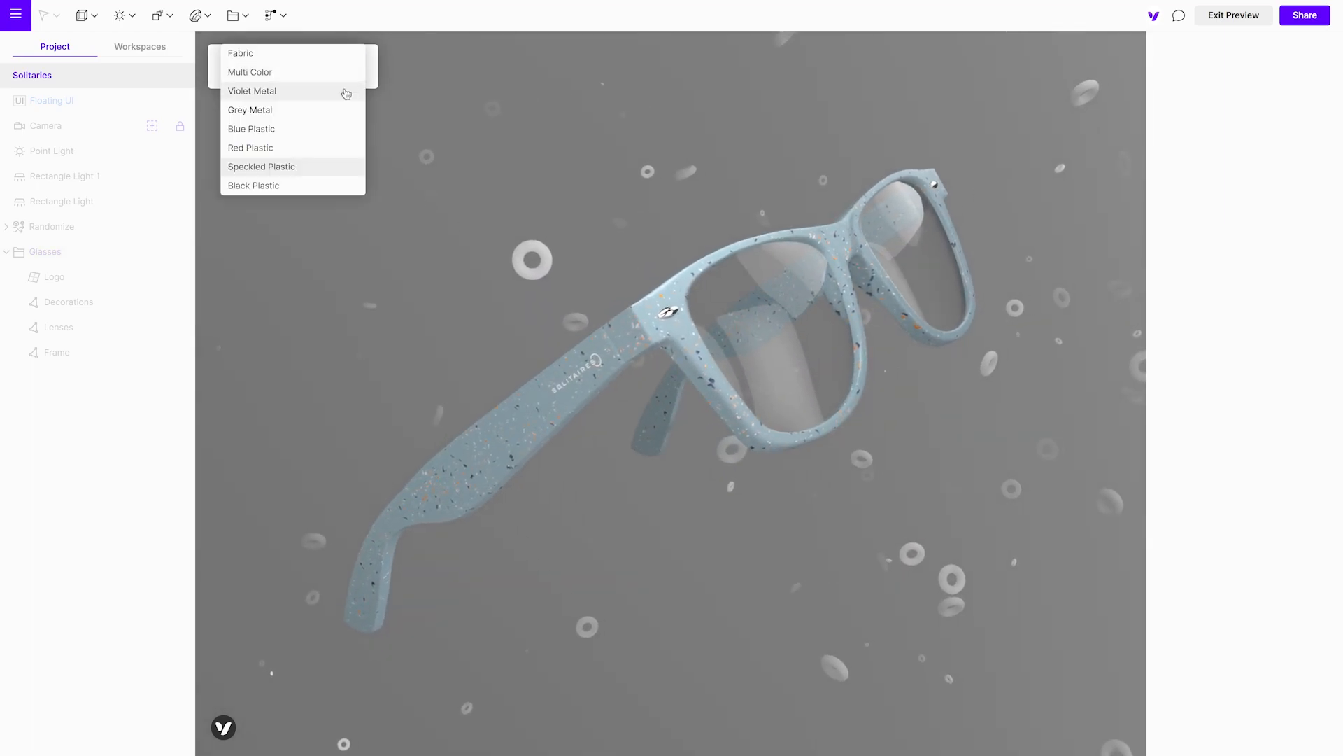
left_click(250, 110)
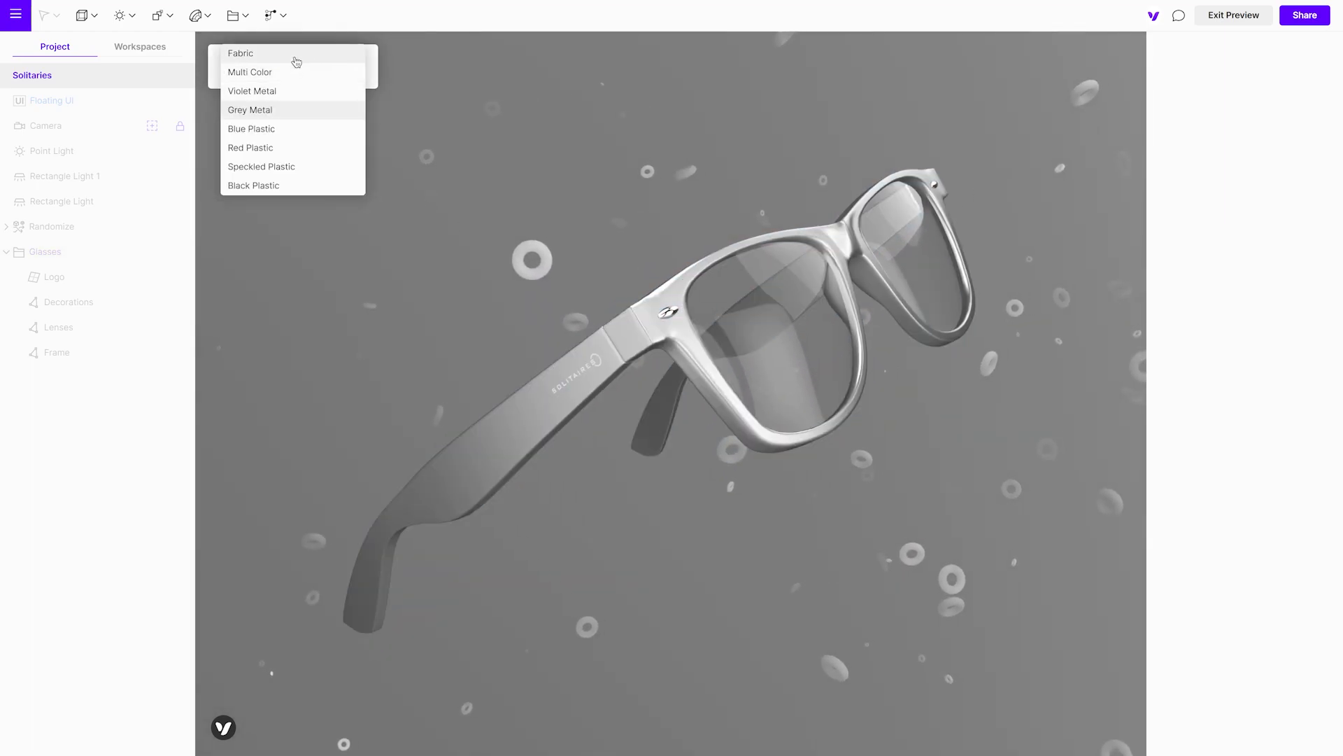
left_click(252, 91)
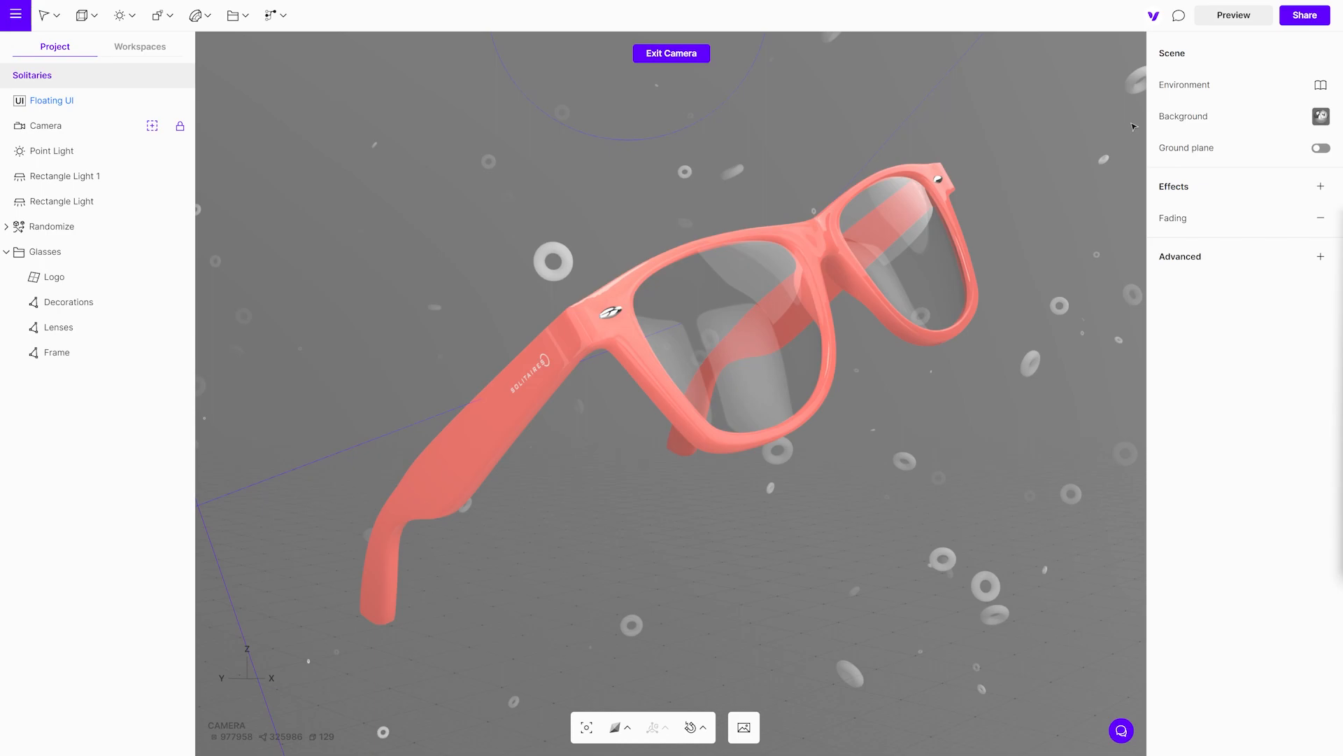
Add a Text element reading 'Pick your material:' to the Floating UI panel.
left_click(51, 100)
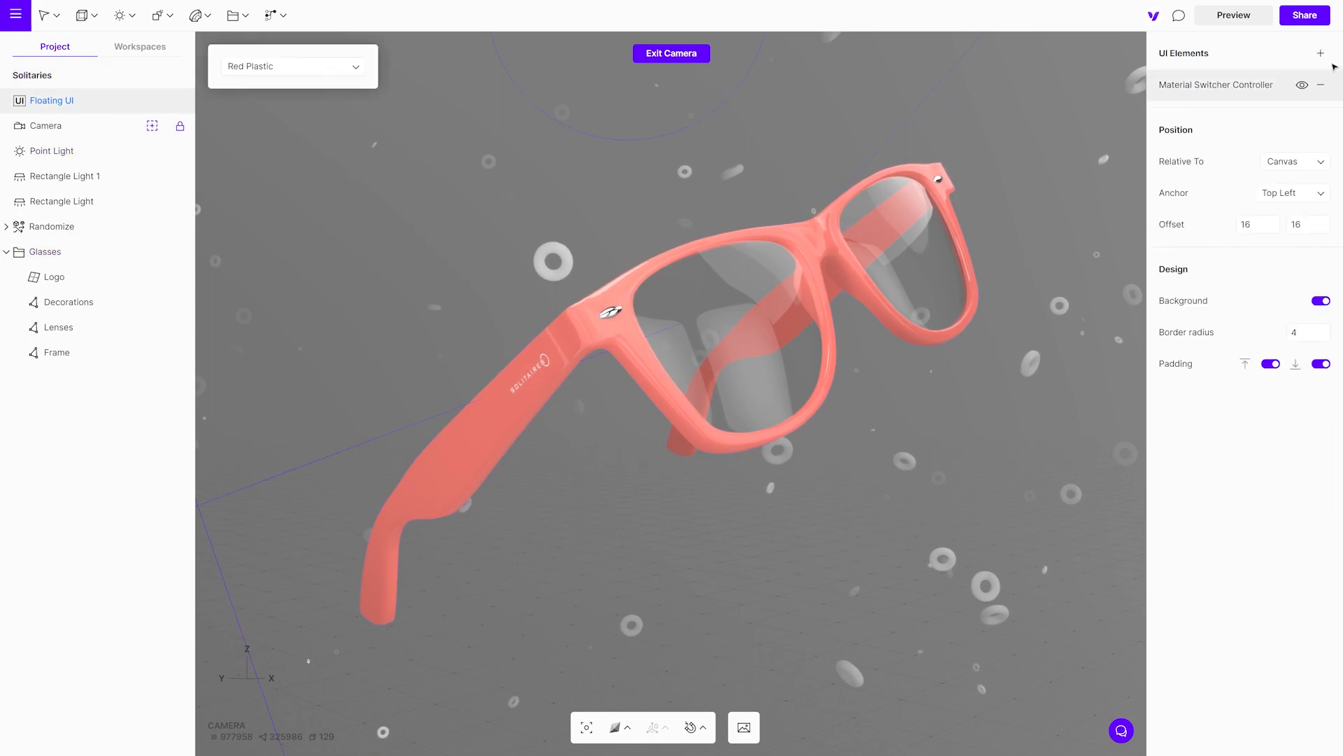
left_click(1321, 53)
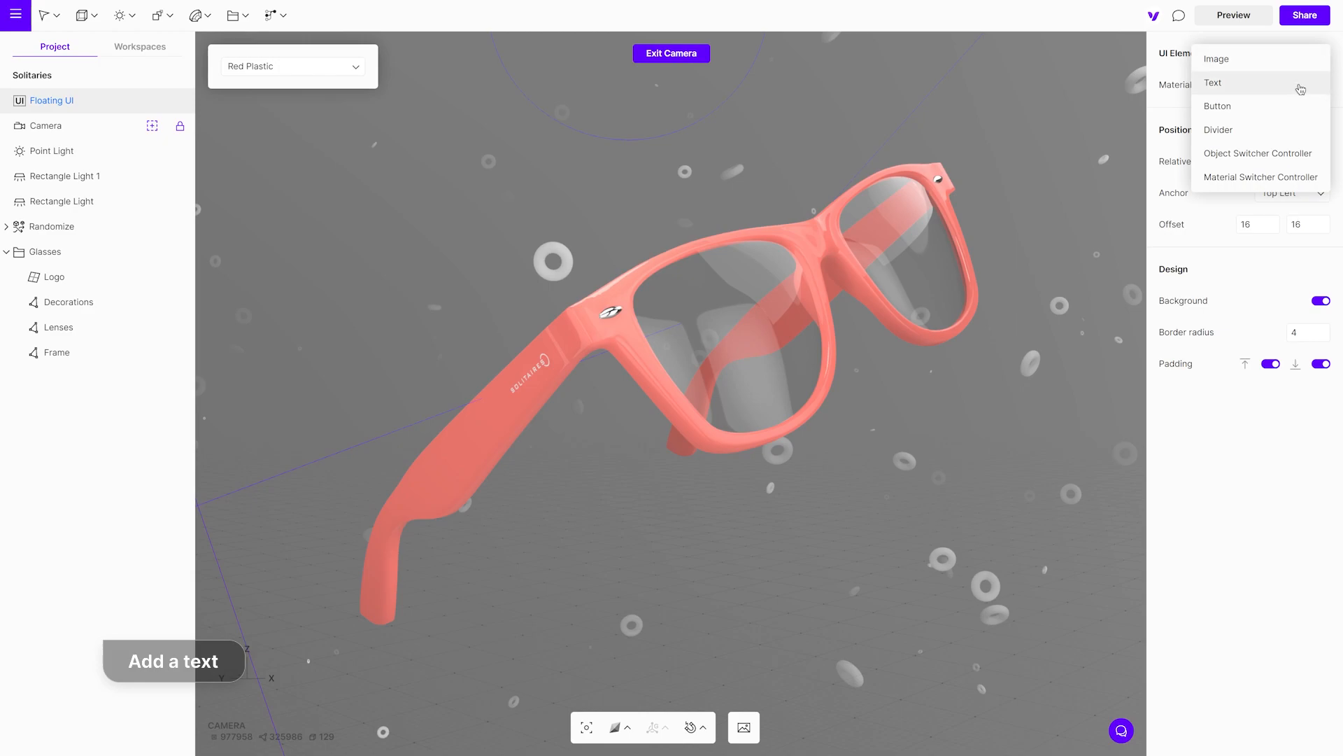
left_click(1212, 83)
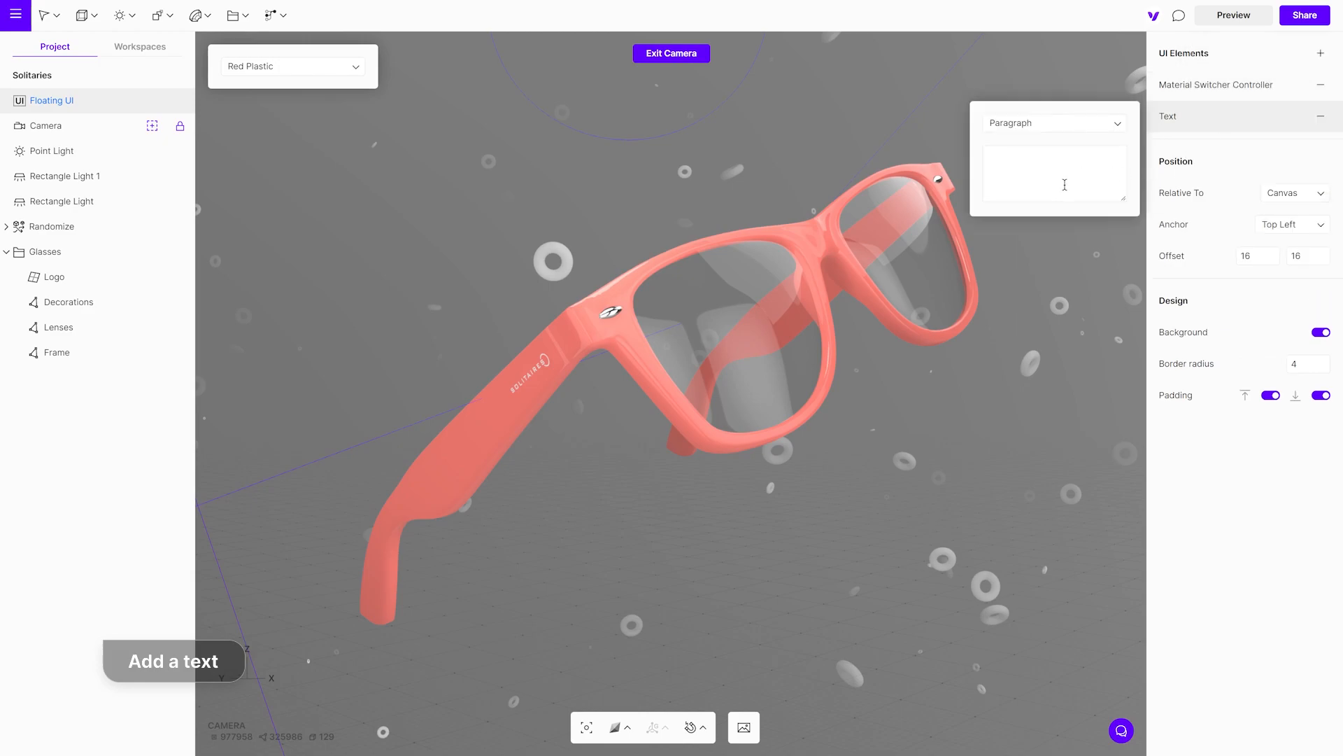
type("Pick your")
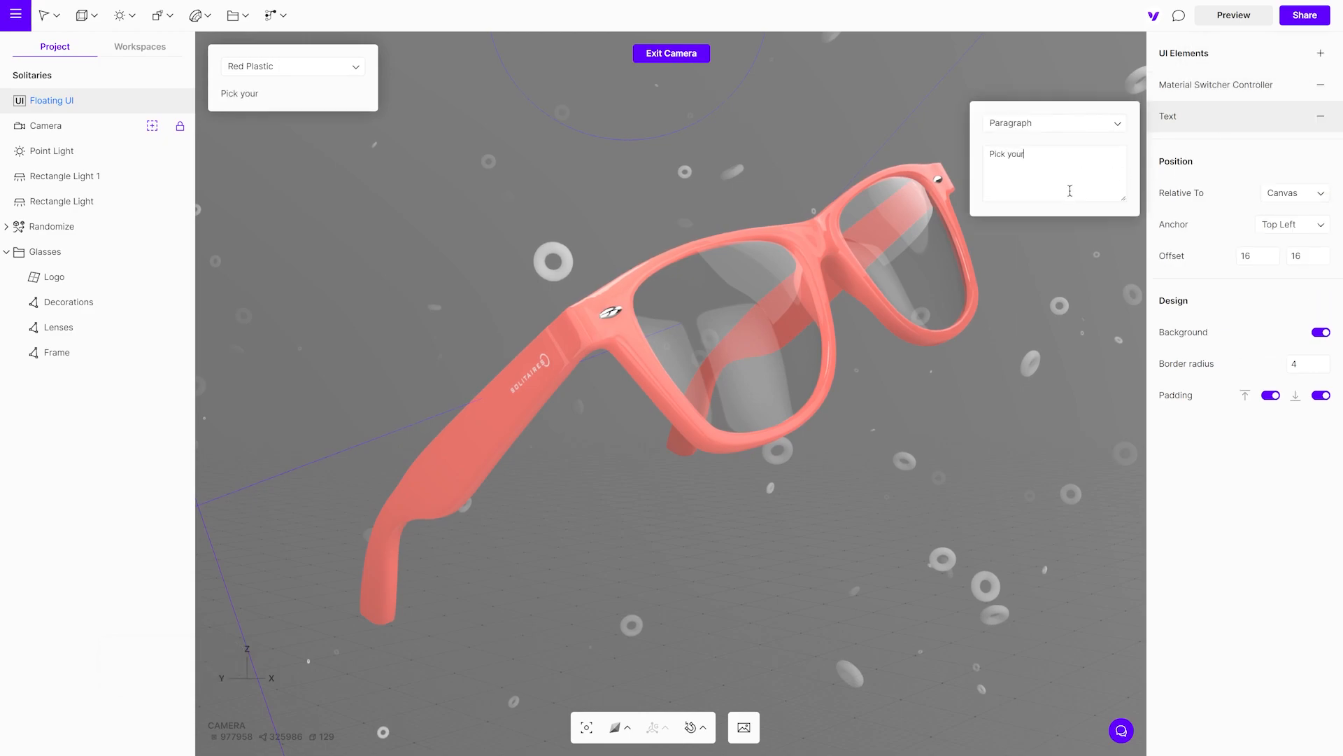
type("material:")
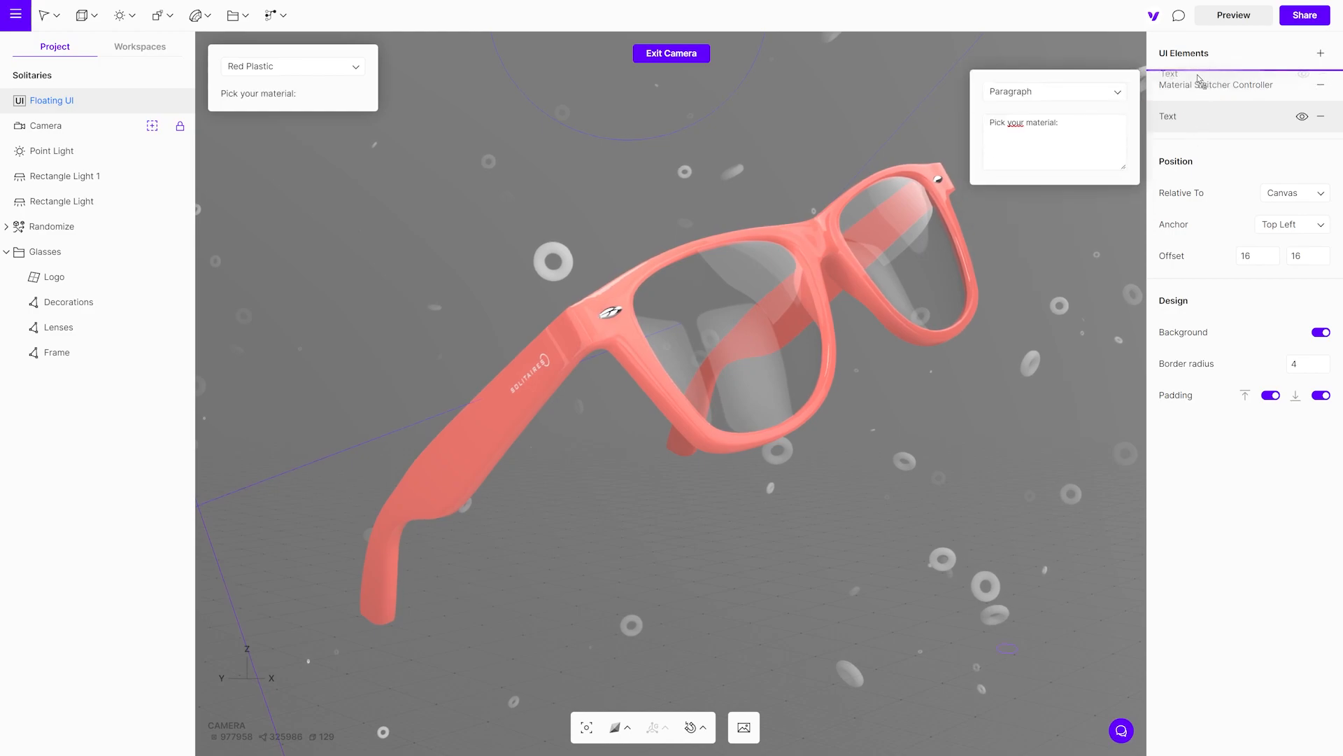
Upload the Logo image into the floating panel, then preview and open the material choices.
left_click(1321, 53)
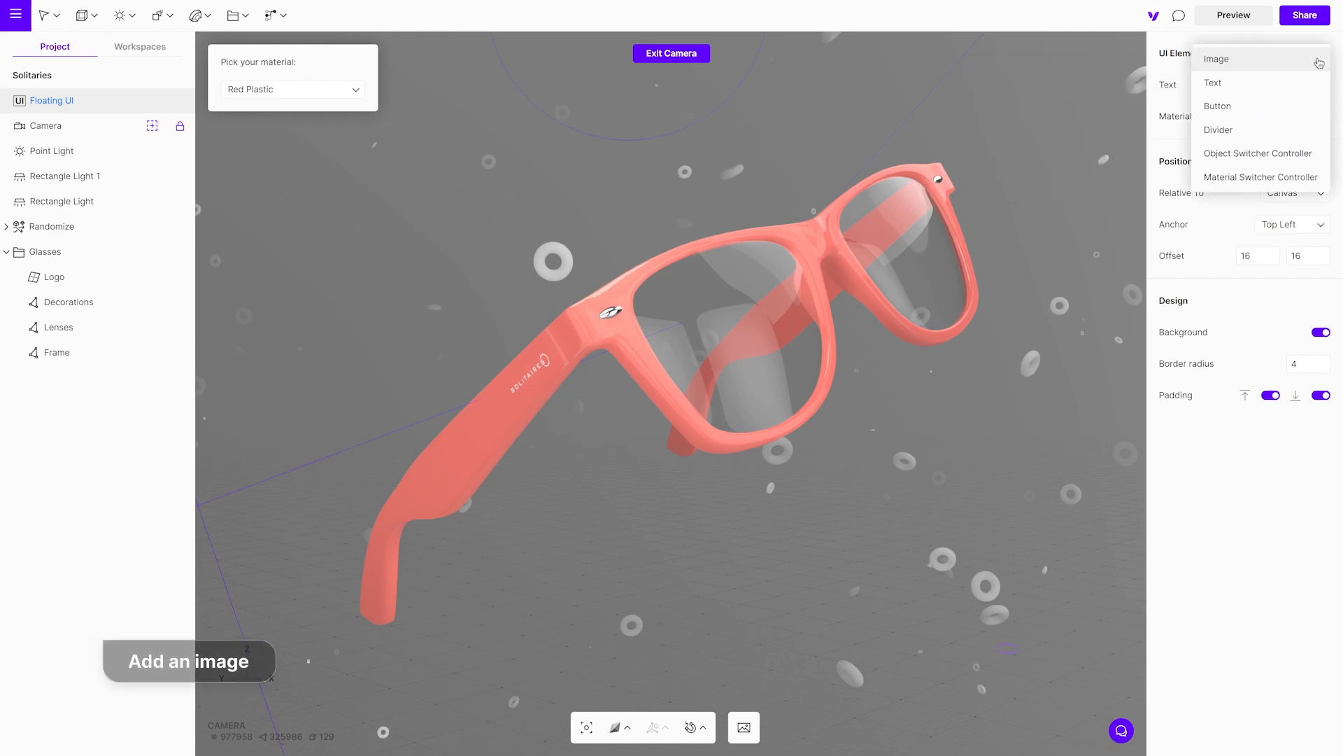
mouse_move(1237, 65)
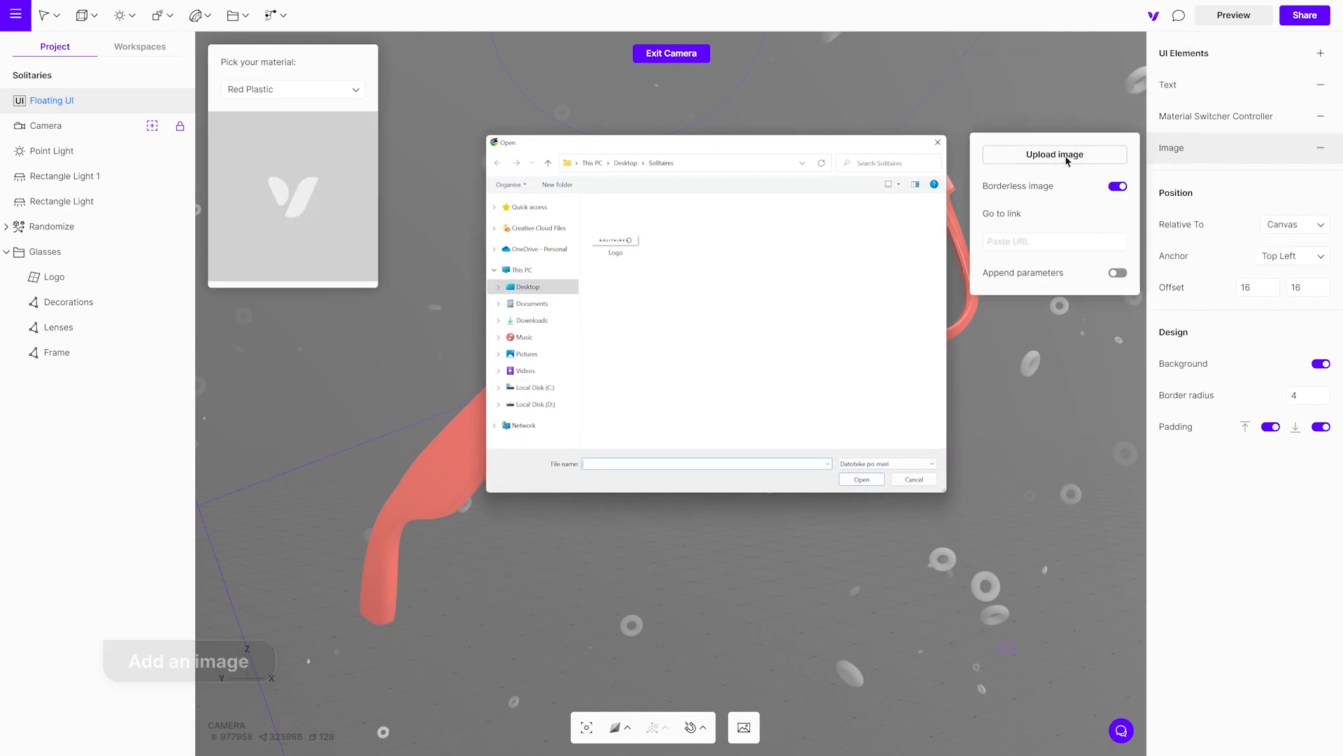
left_click(615, 240)
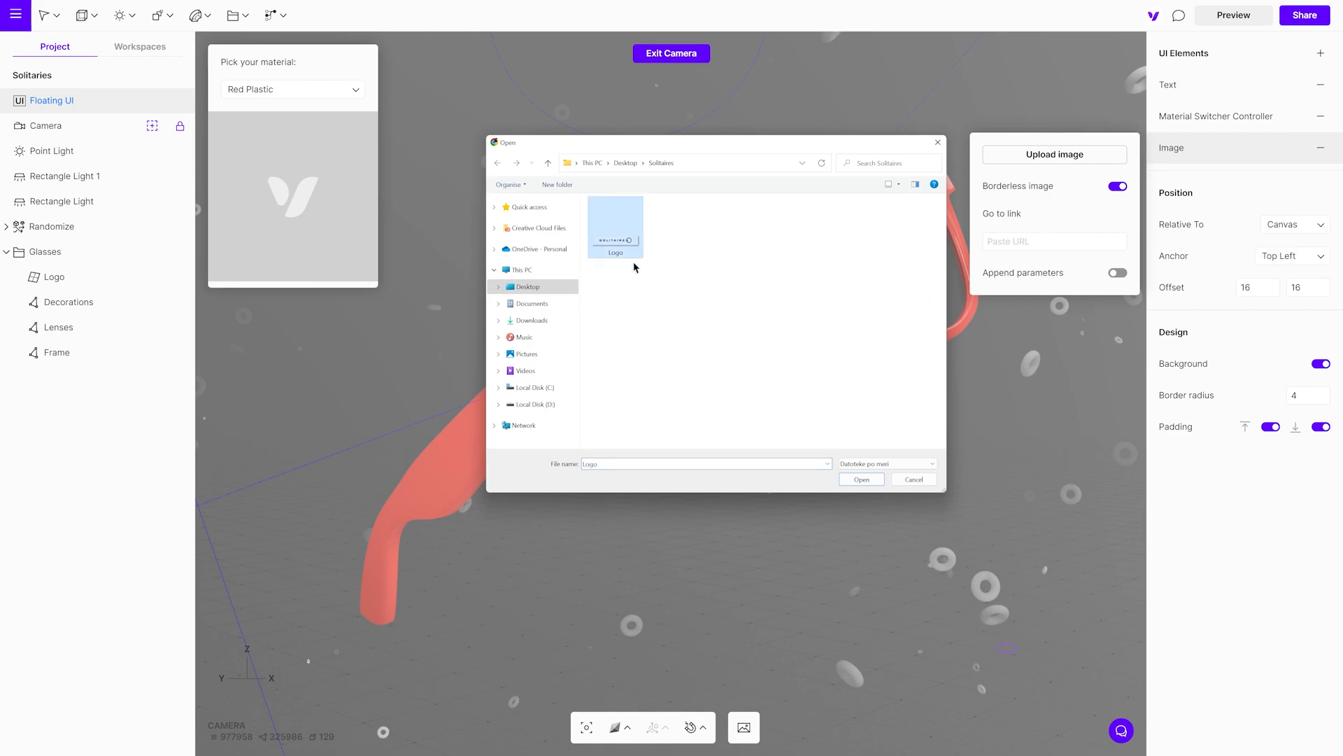
left_click(861, 479)
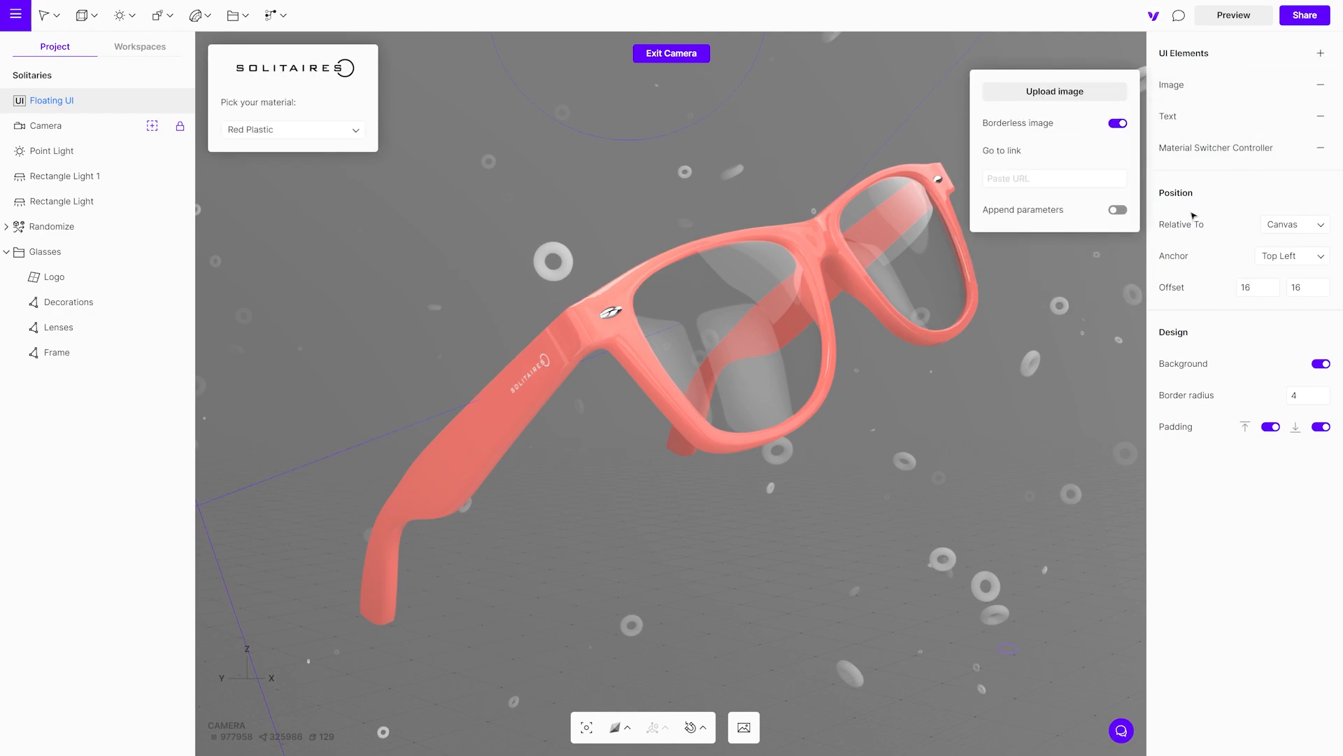
left_click(1232, 14)
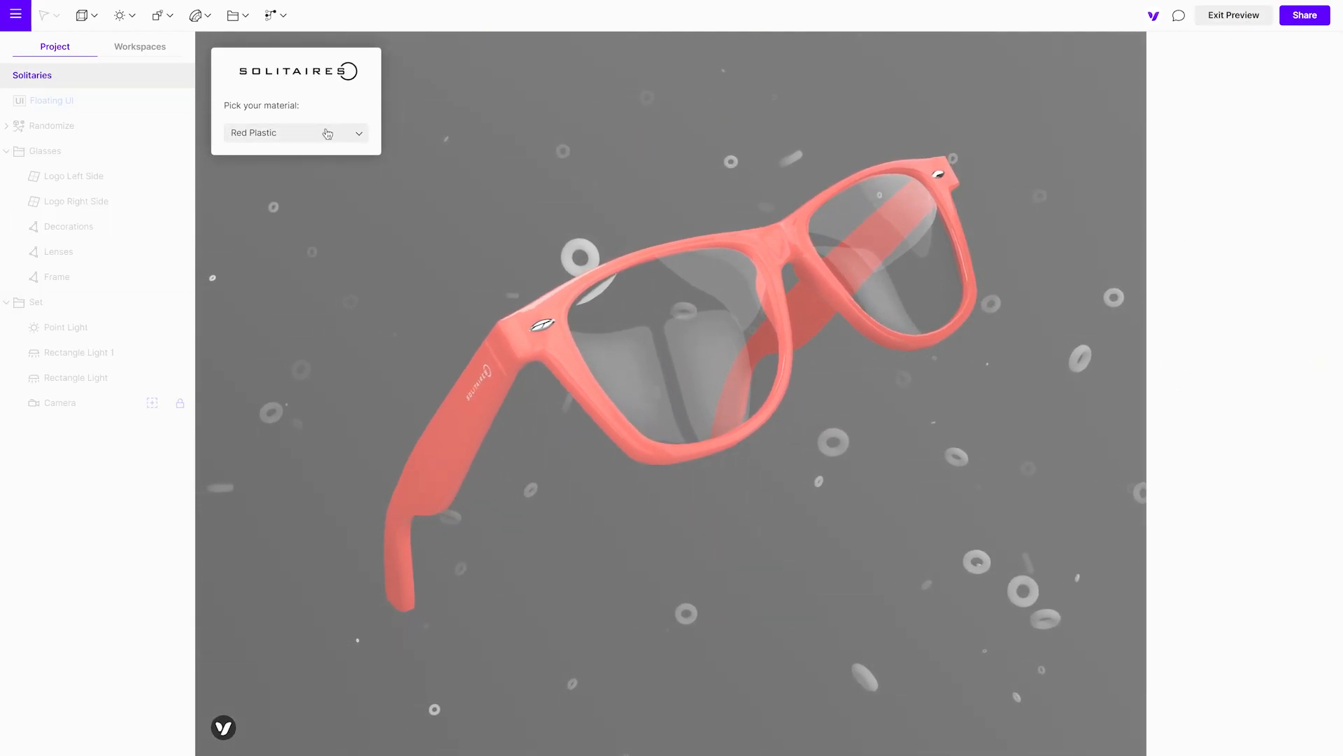
left_click(295, 132)
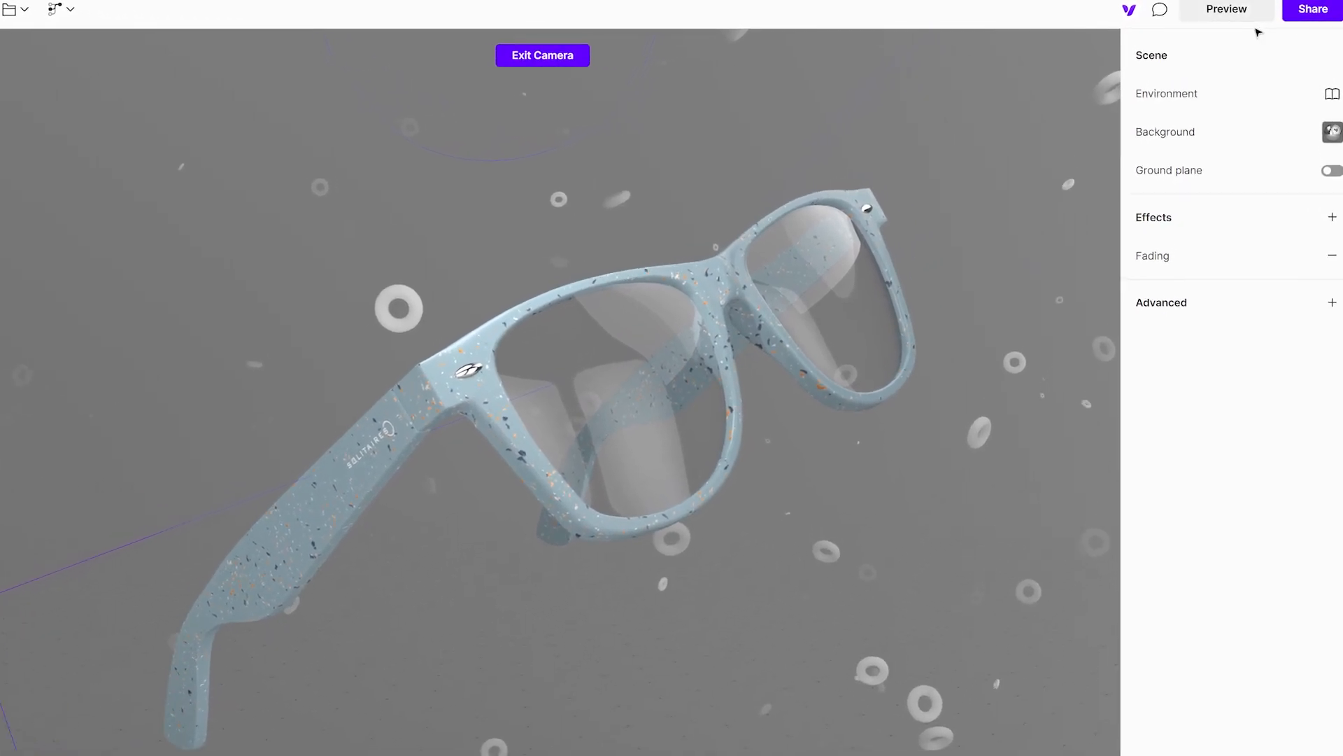
Turn on Share to web for the scene and copy its public link.
left_click(1312, 9)
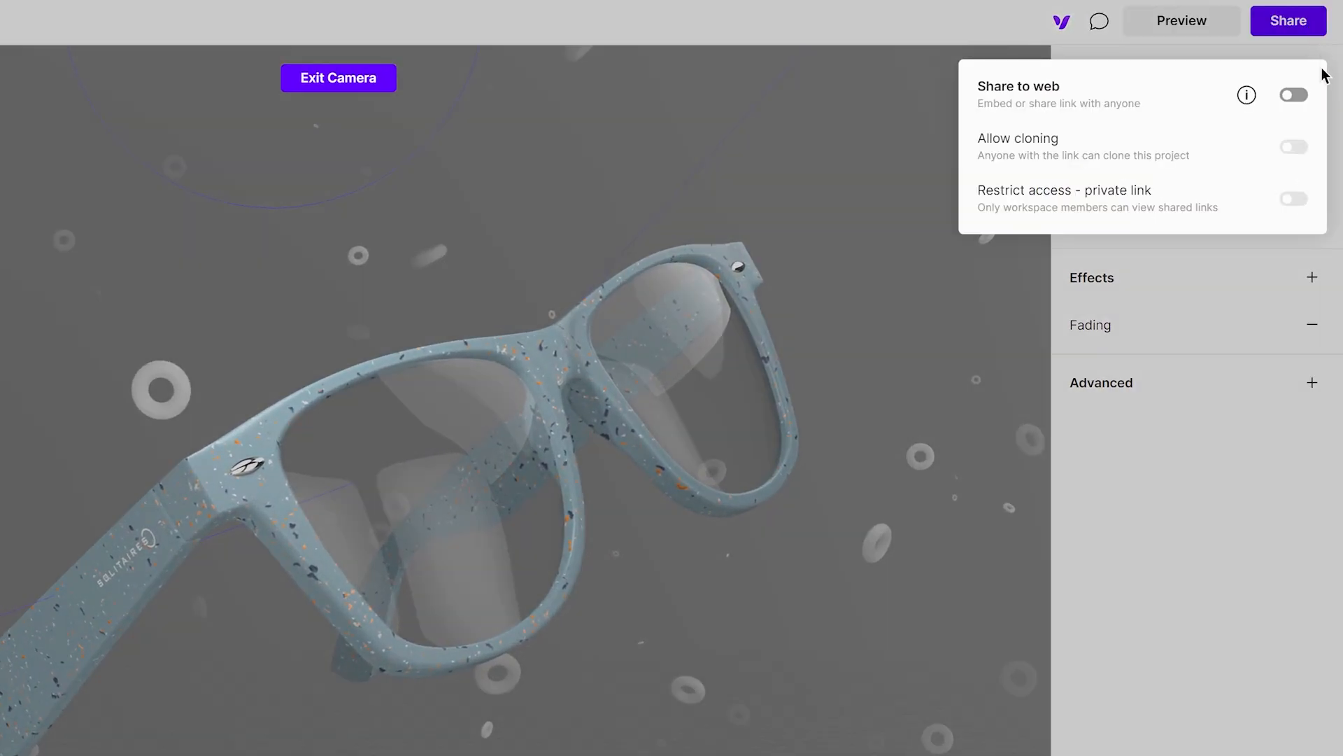
left_click(1293, 95)
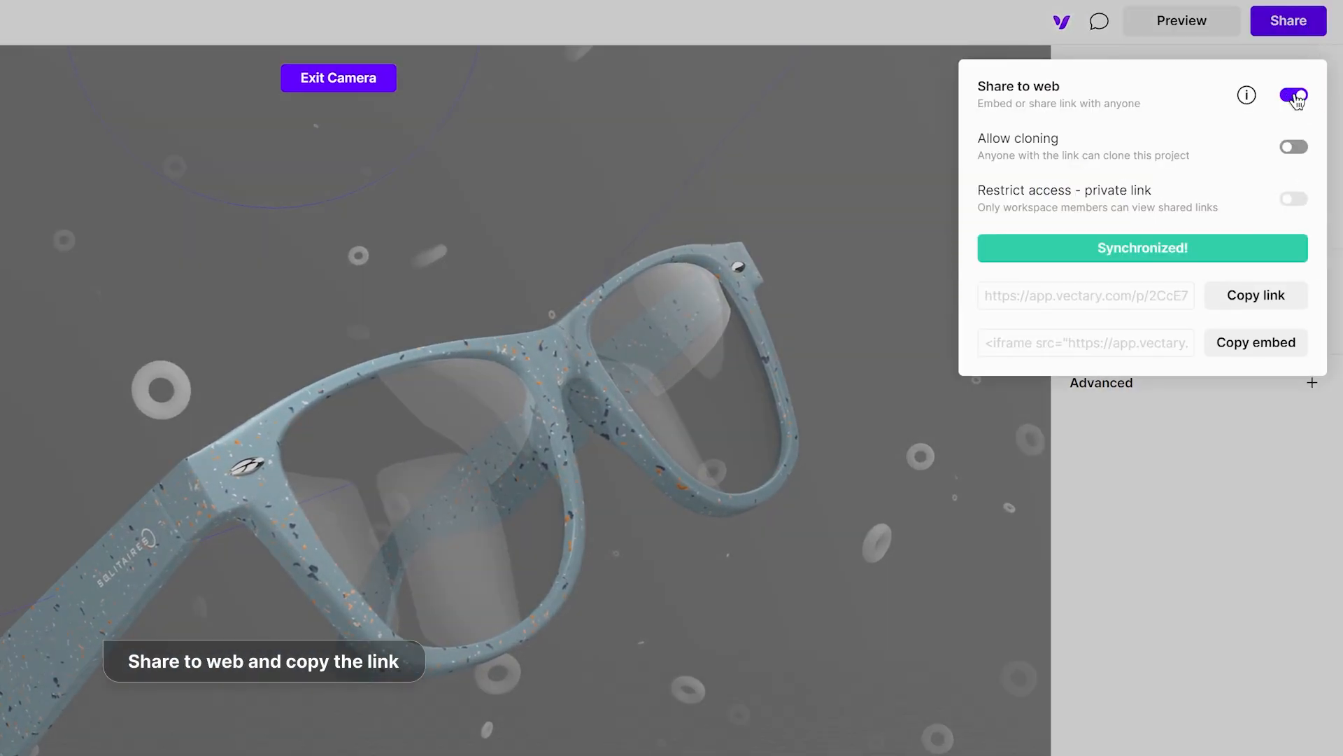
left_click(1256, 295)
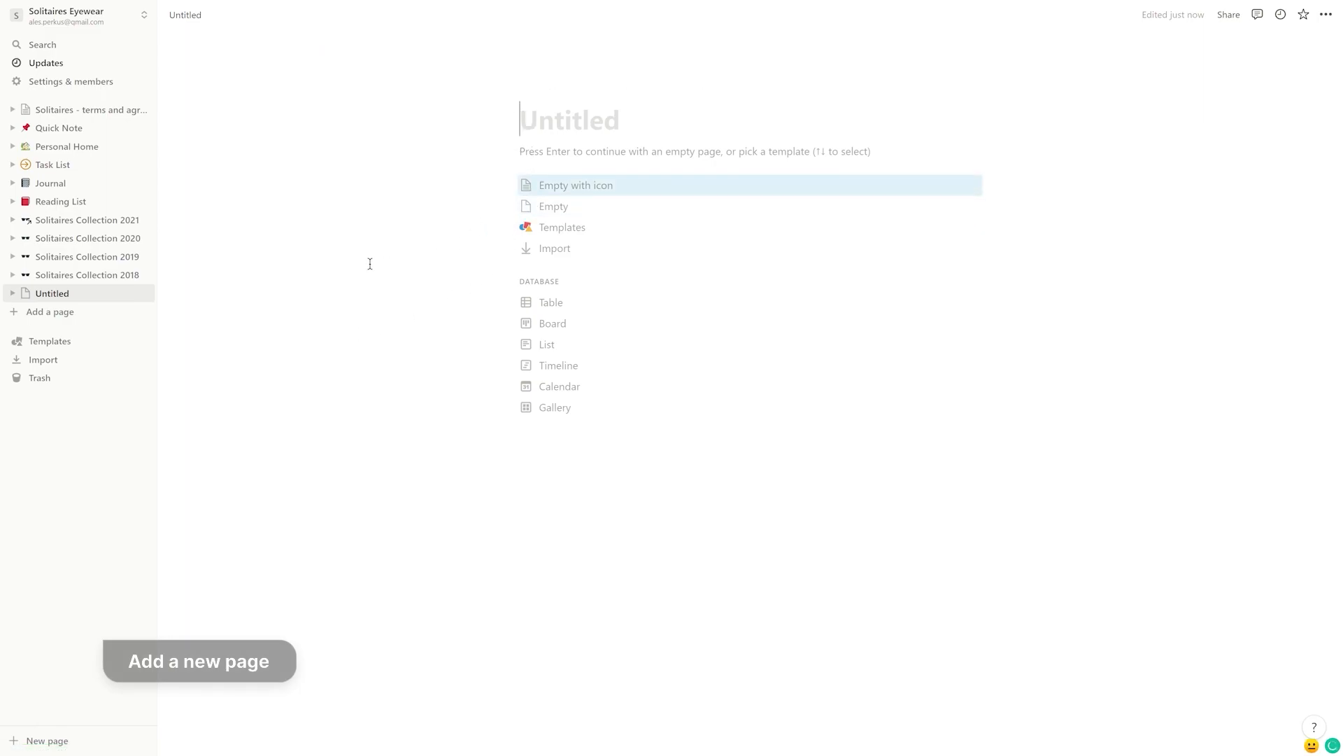
Type the new Notion page title 'Solitaires Collection'.
type("Solitaires Collection")
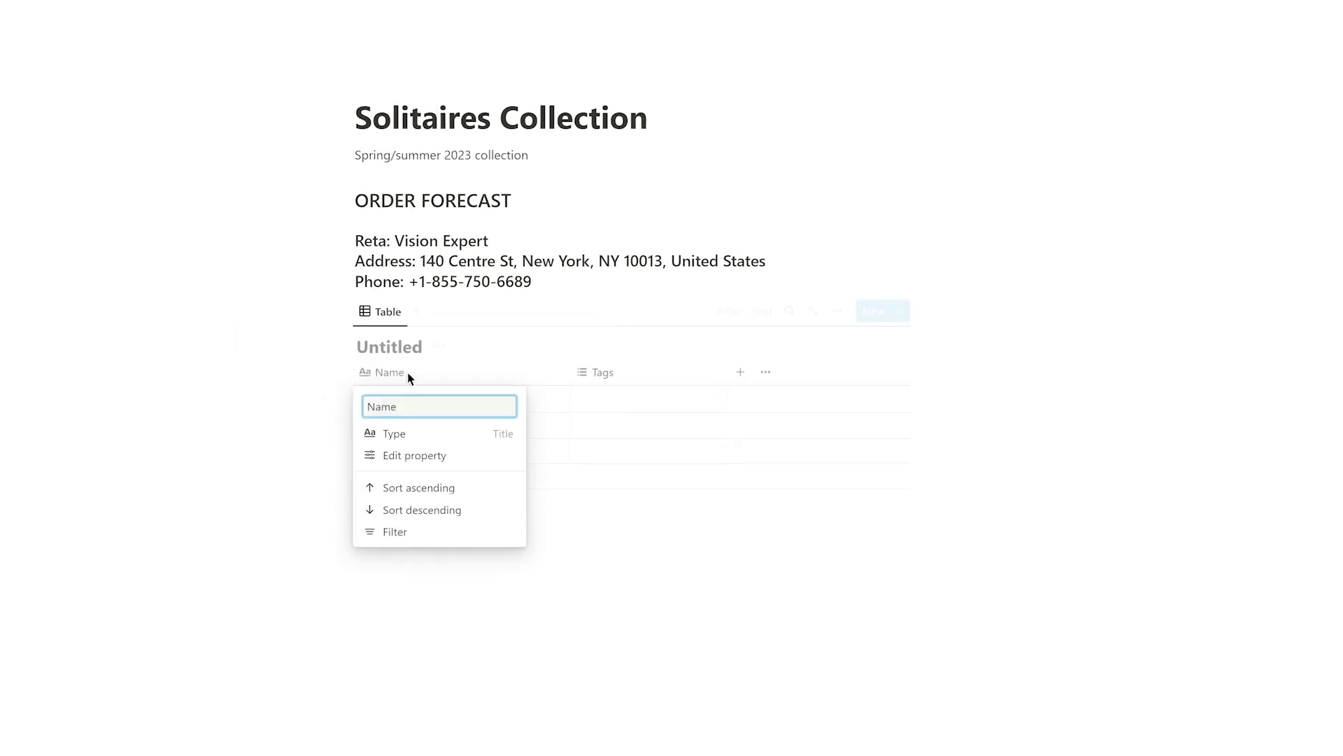
Open the Select column's settings and rename the column.
left_click(634, 371)
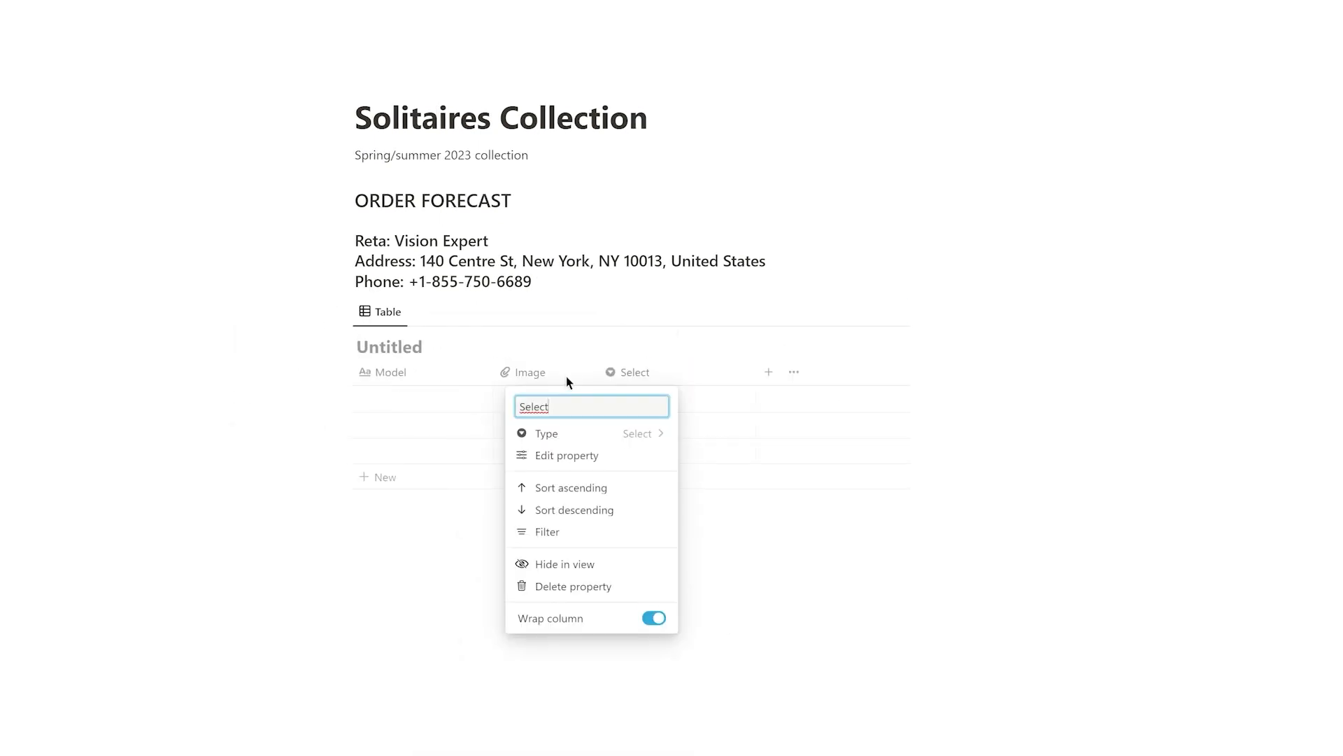
left_click(568, 454)
type("S")
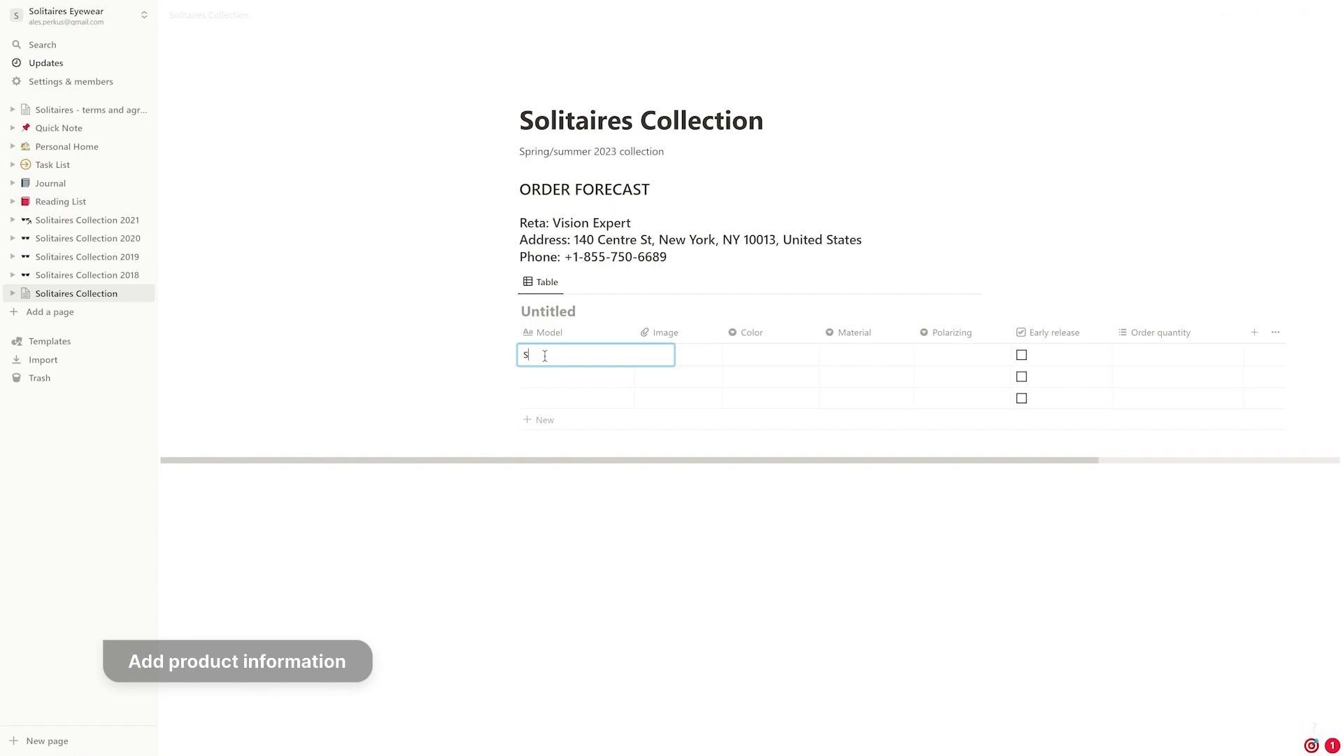
Enter model SOSP23 804 and attach a rendered image of the black glasses.
type("os")
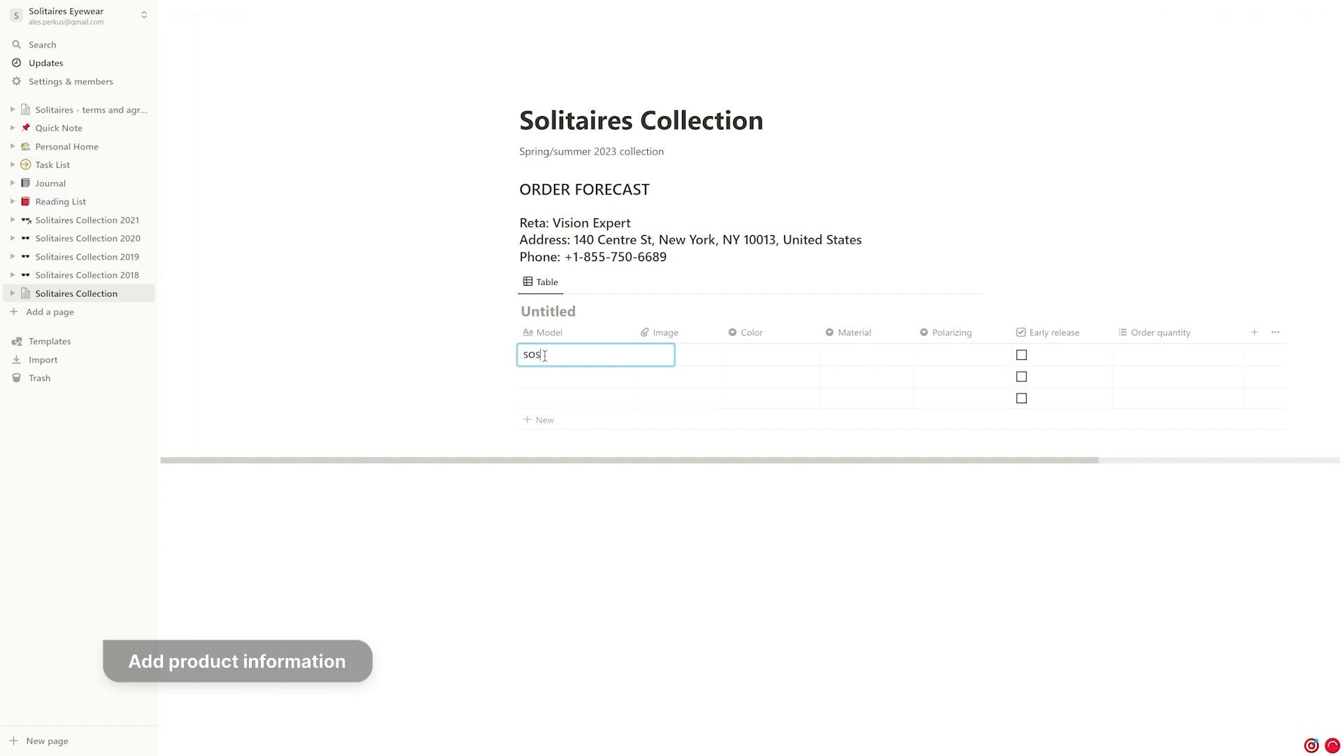
type("P23 804")
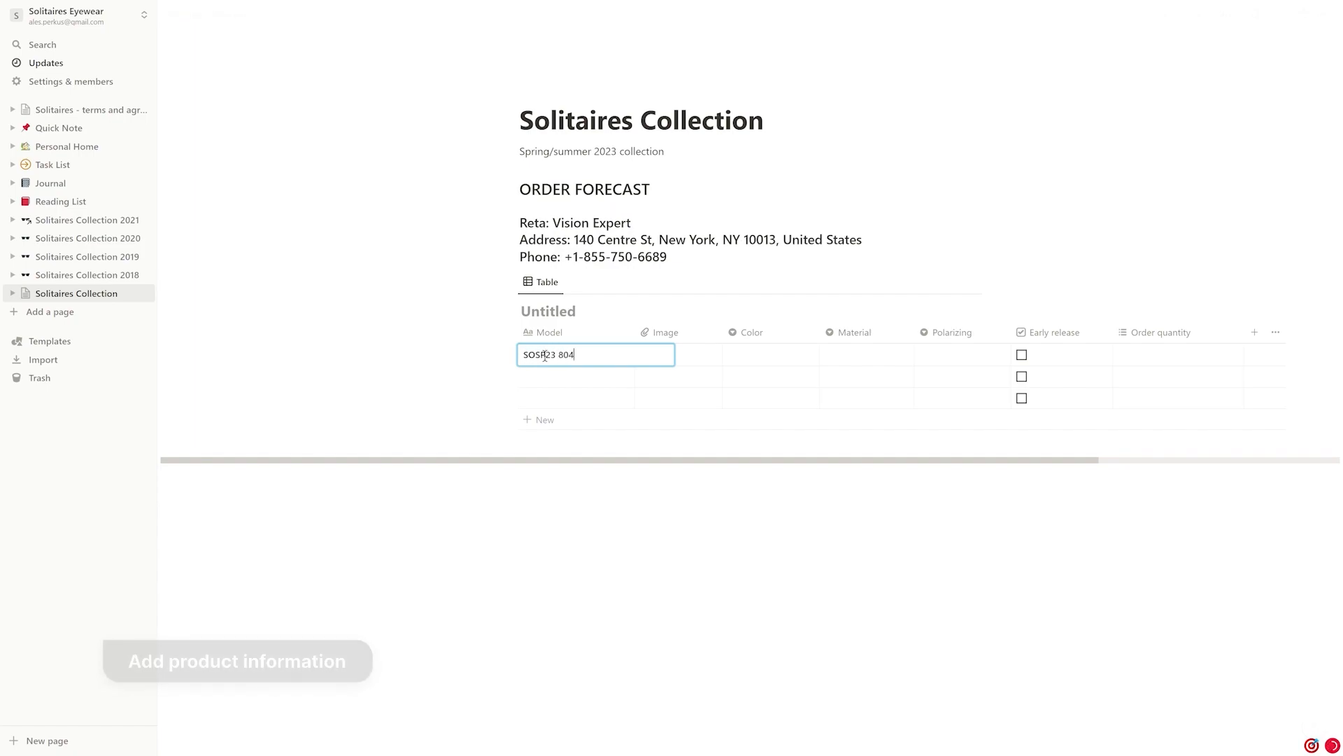
left_click(676, 355)
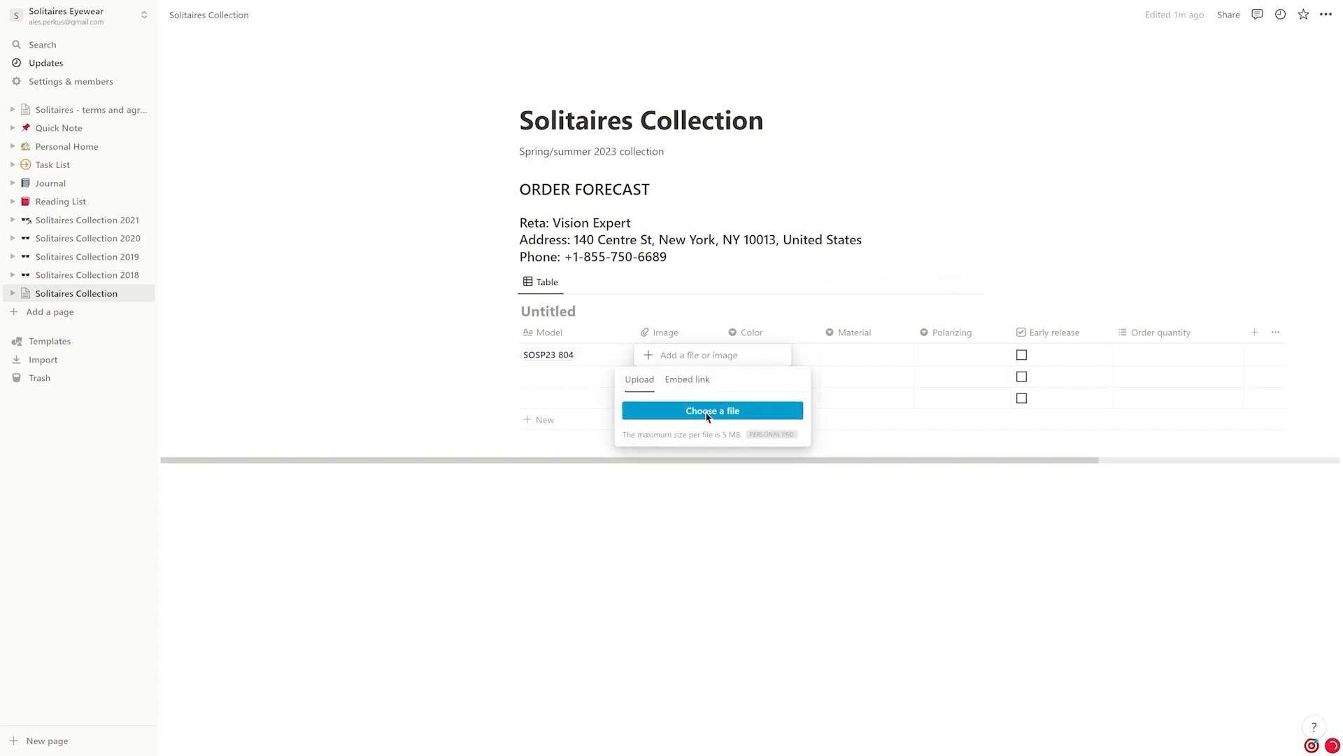
left_click(712, 411)
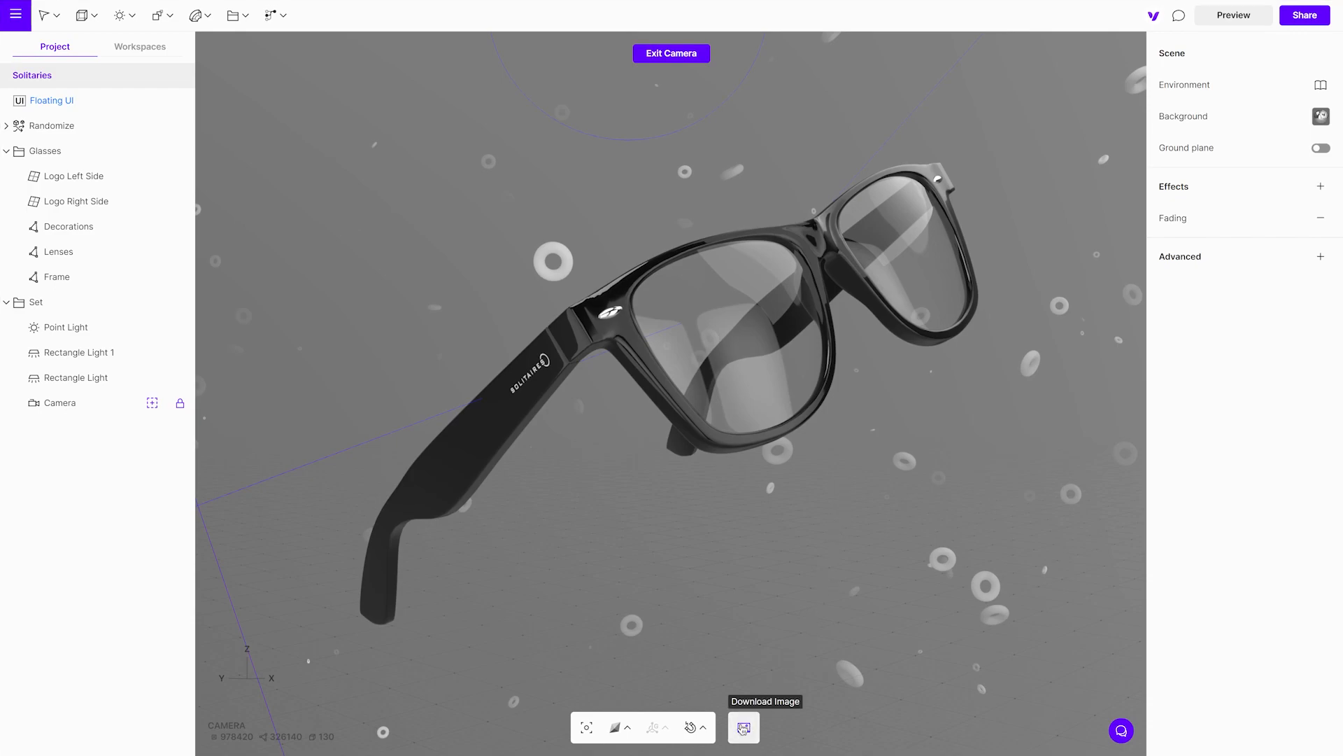
left_click(741, 728)
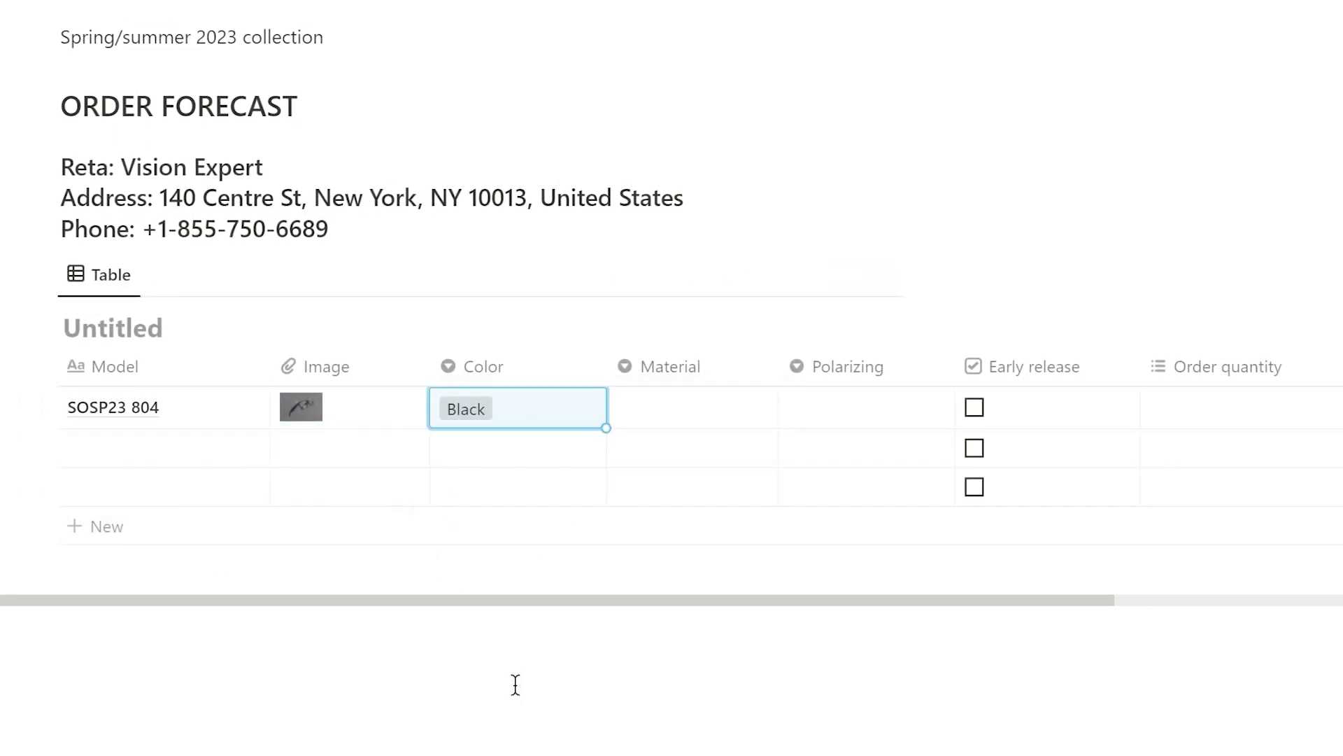
Enter the first product's Material and Polarizing values in the forecast table.
left_click(690, 408)
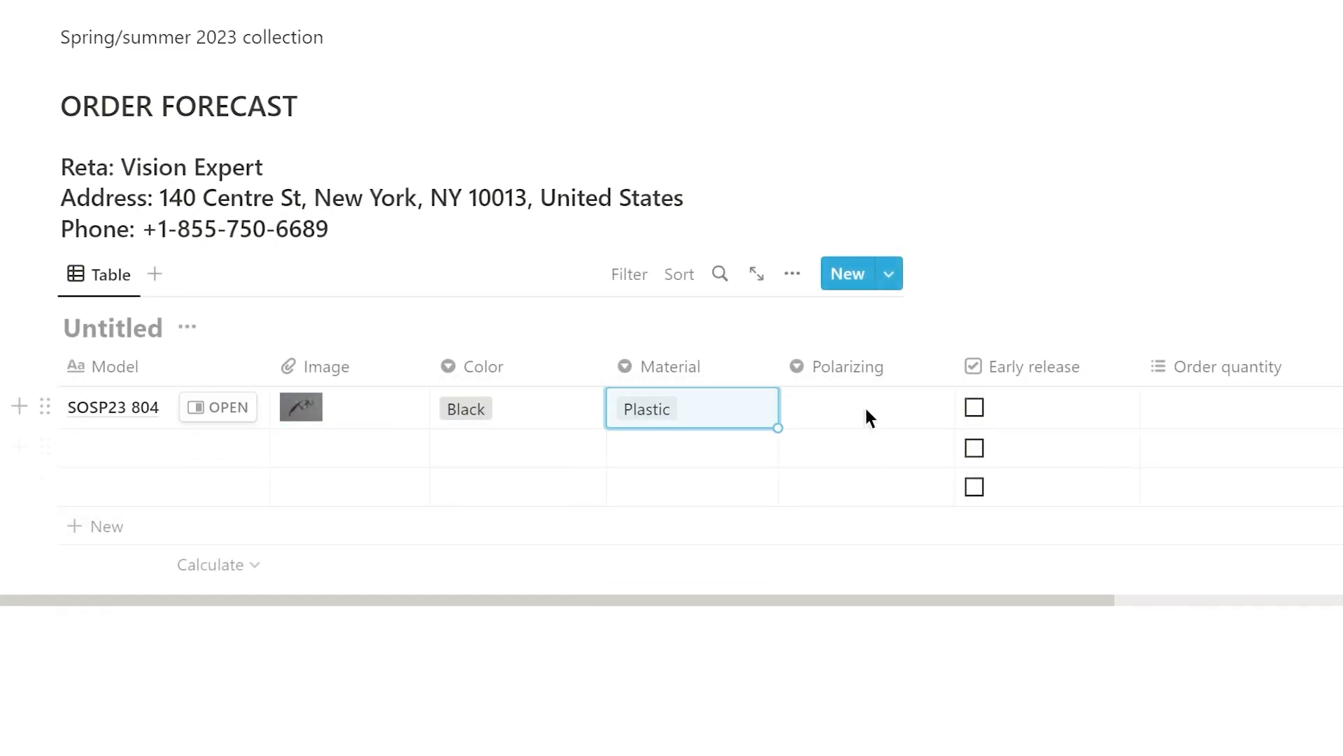
left_click(1242, 408)
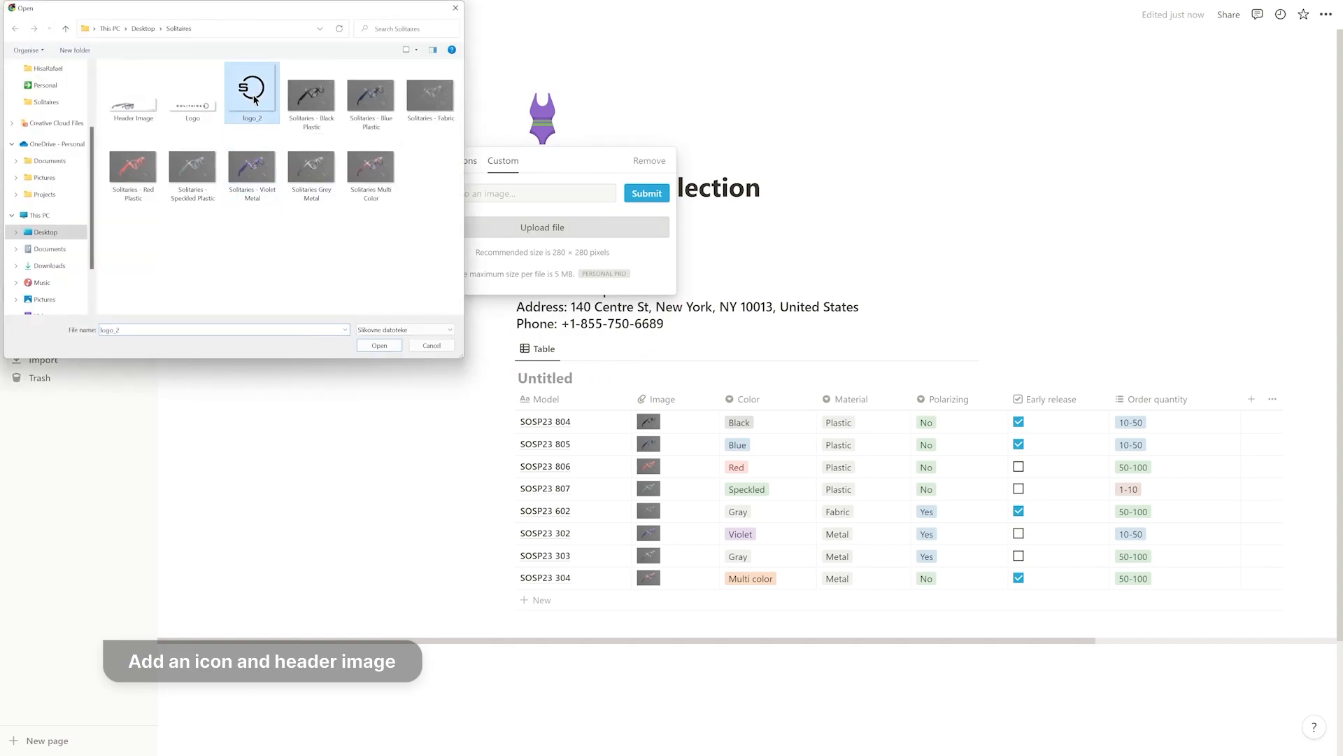
Use logo_2 as the page icon and Header Image as the cover, then embed the Vectary link.
left_click(378, 345)
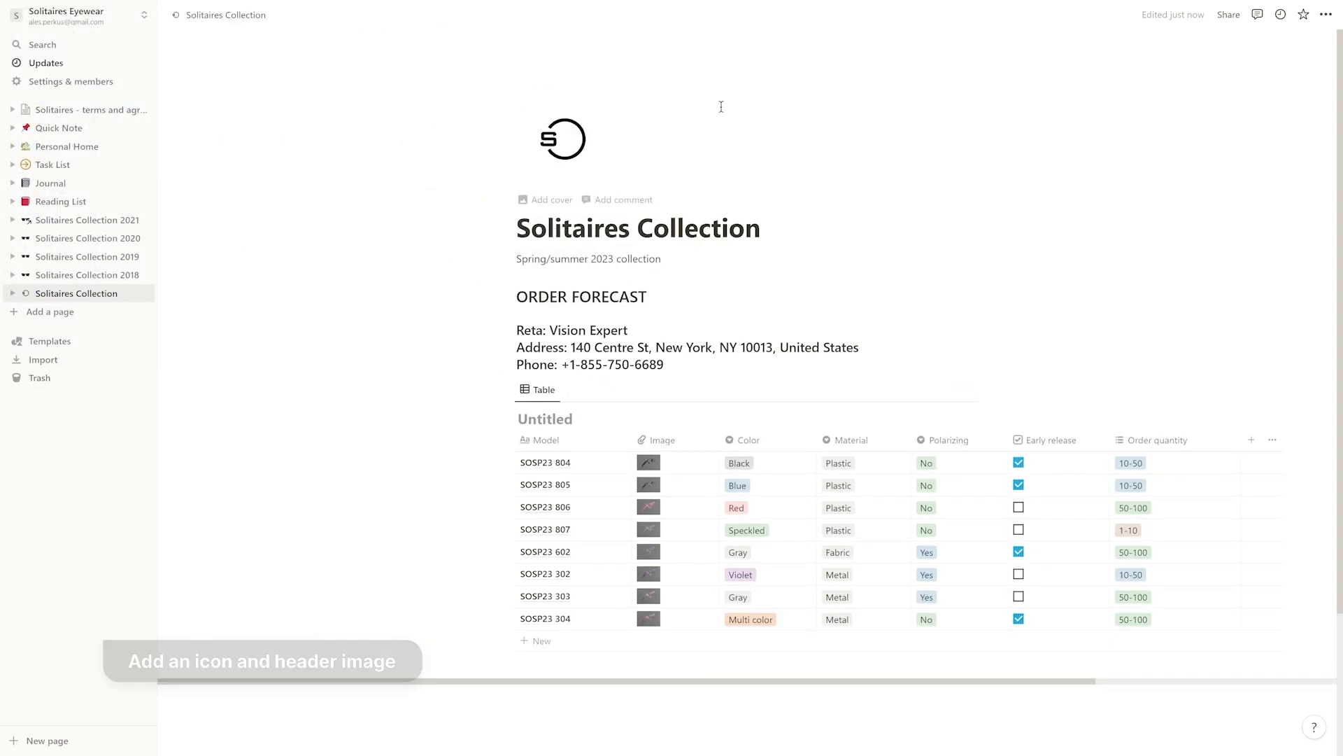
left_click(550, 199)
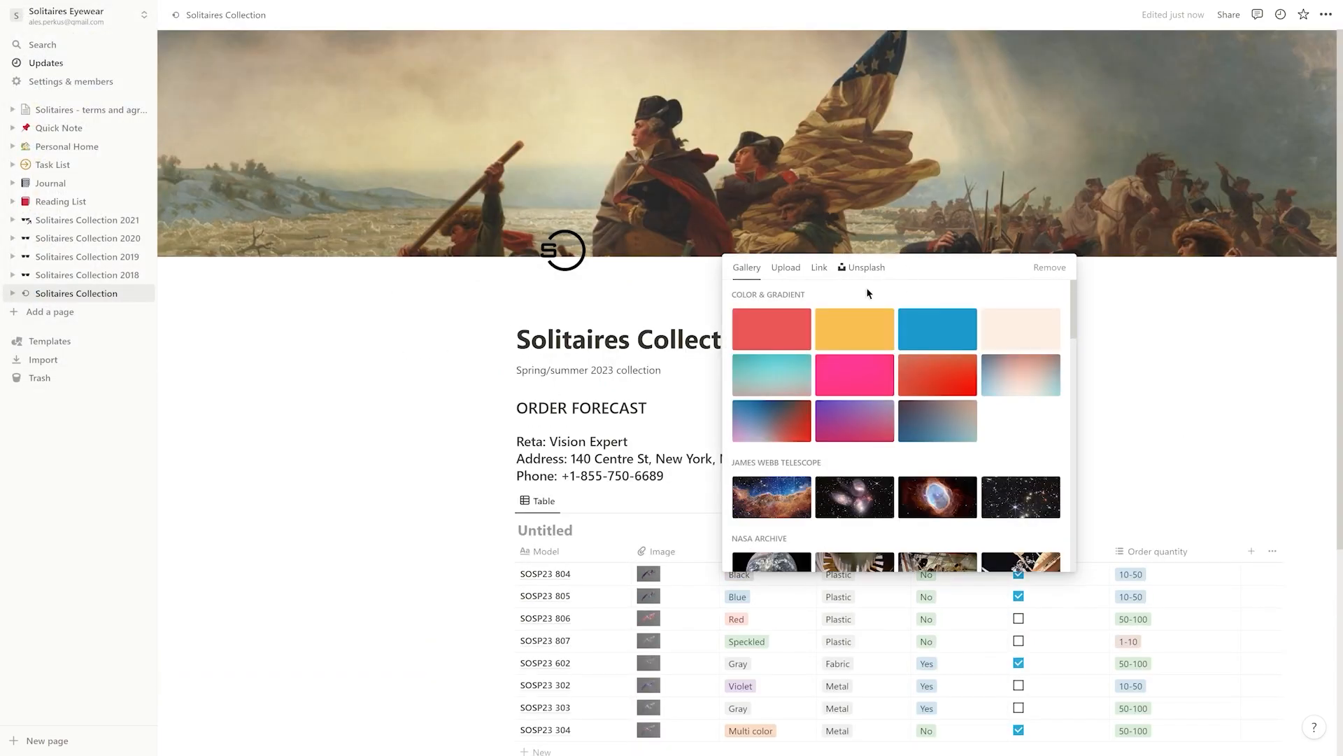
left_click(785, 267)
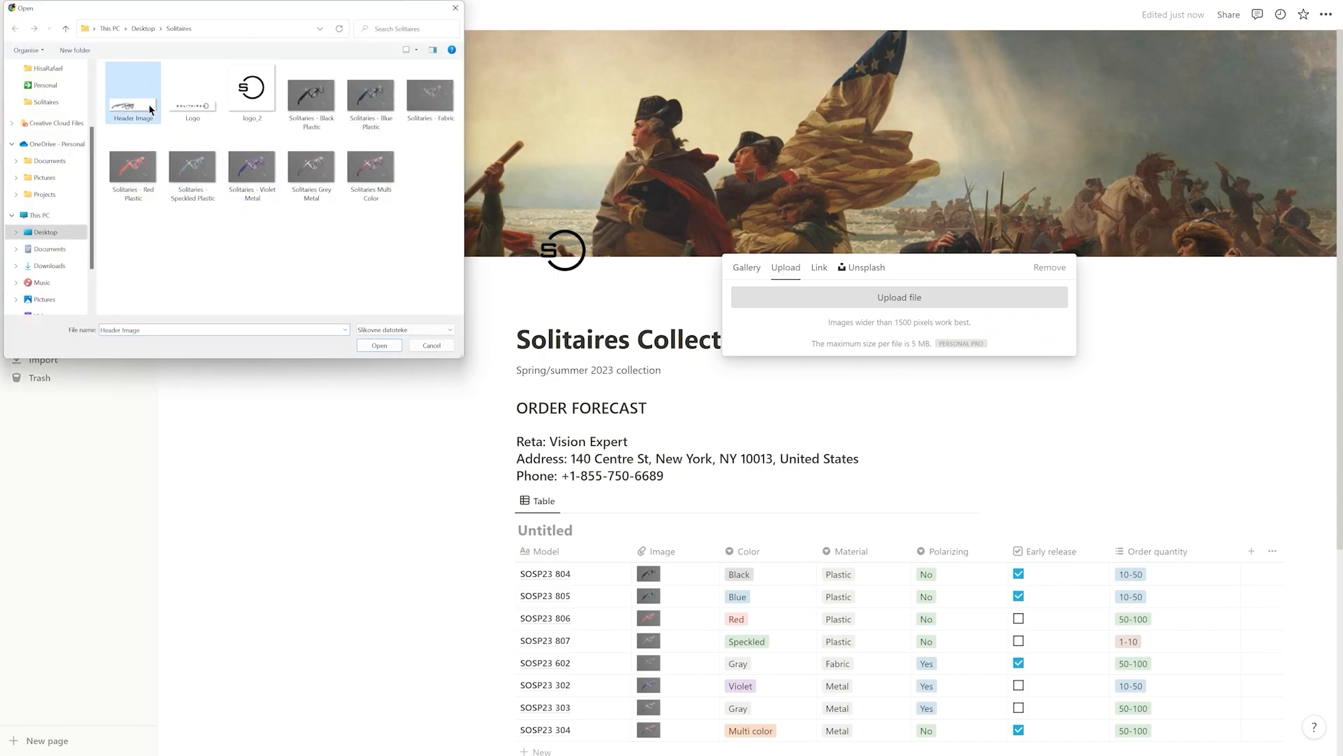
left_click(378, 344)
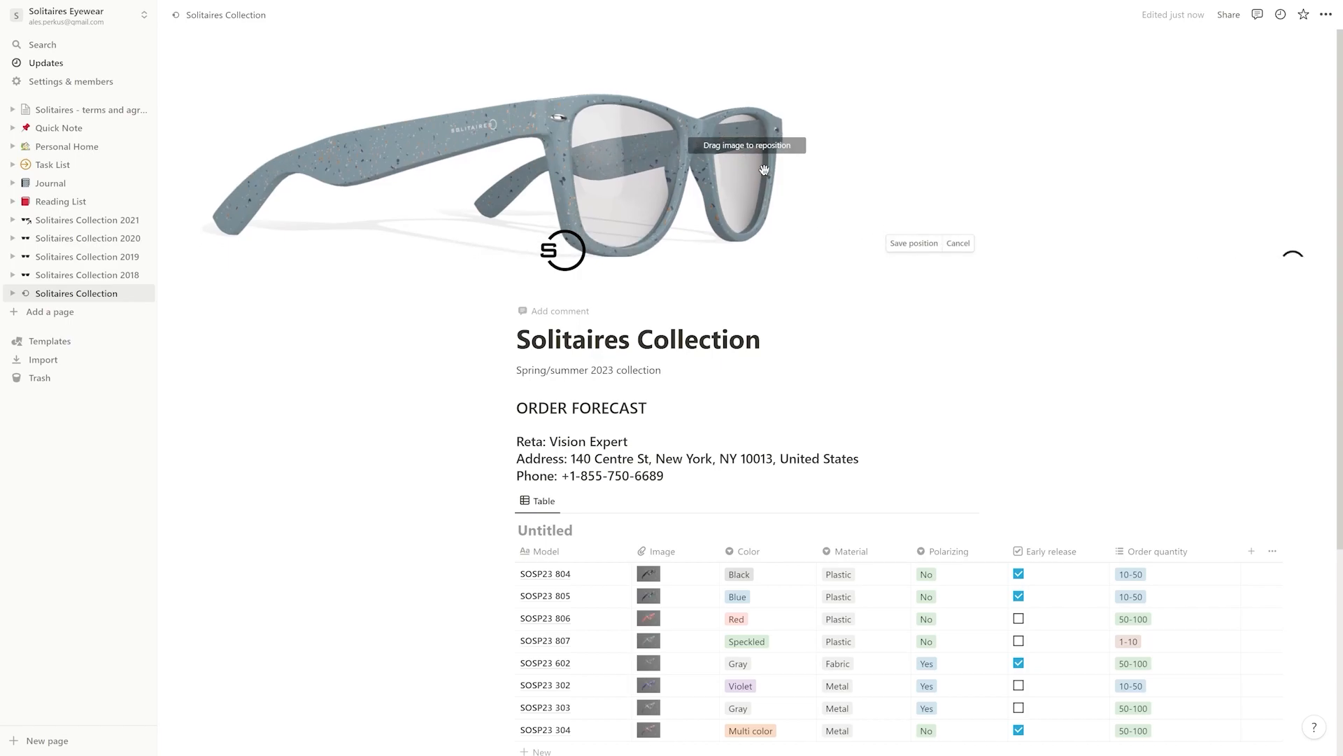
scroll("down", 3)
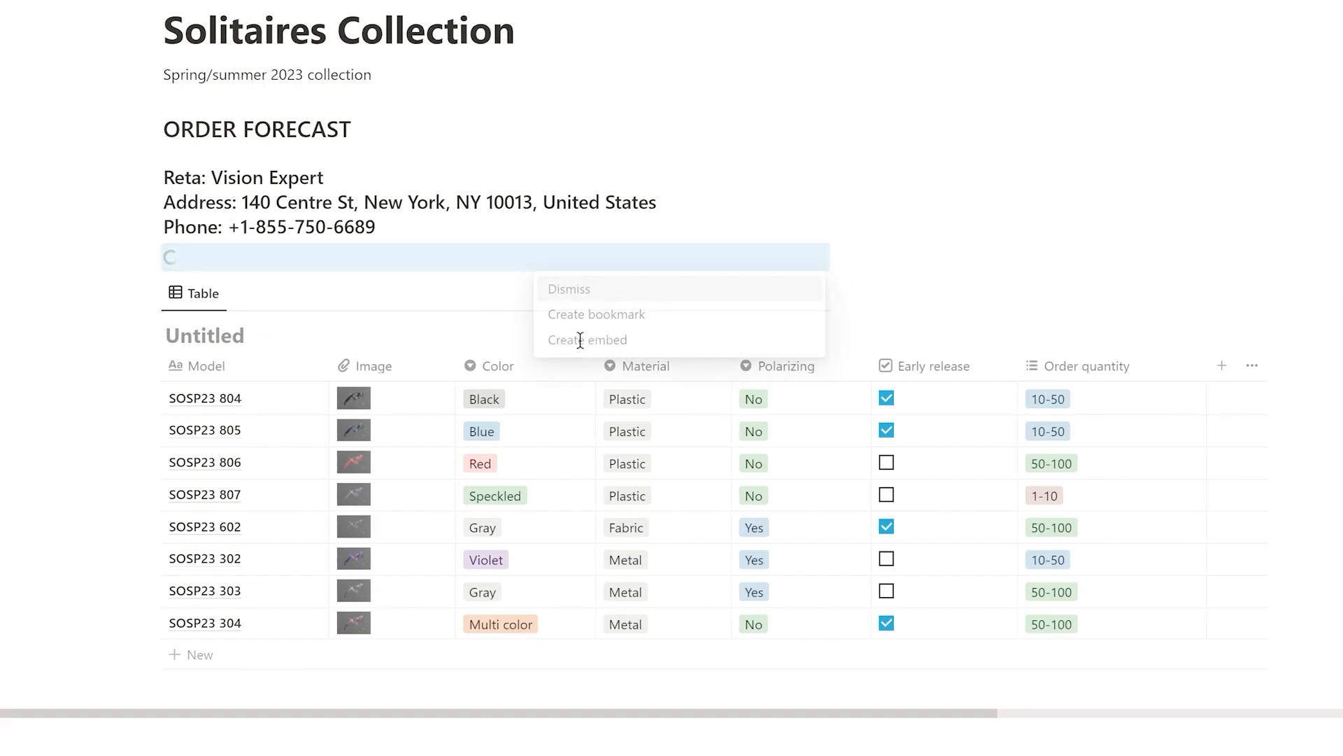
left_click(587, 340)
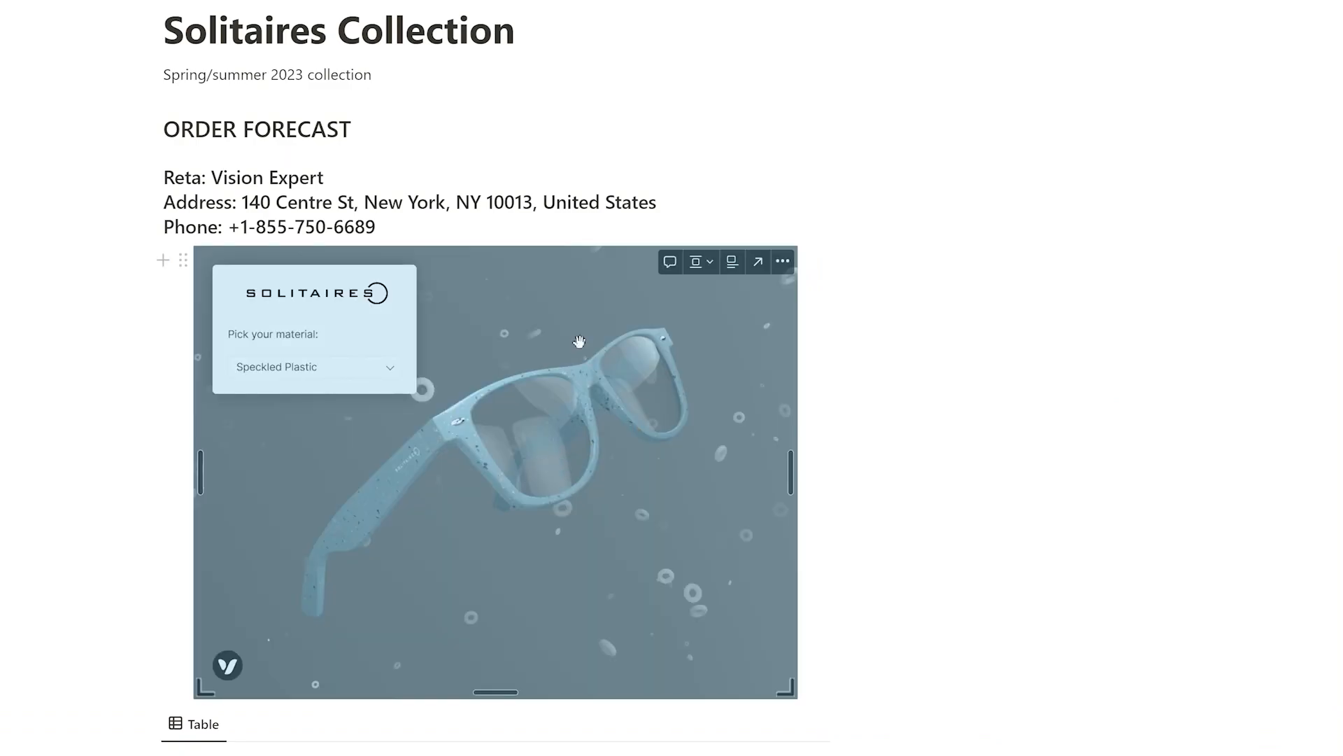